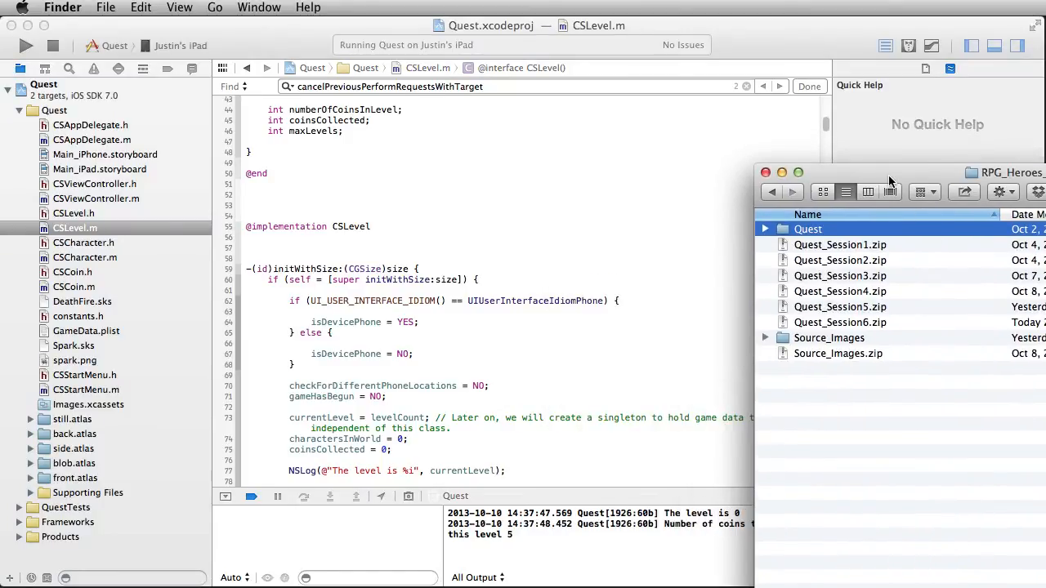
Step: Move the archives window aside and select Quest_Session6.zip
drag(899, 172, 923, 204)
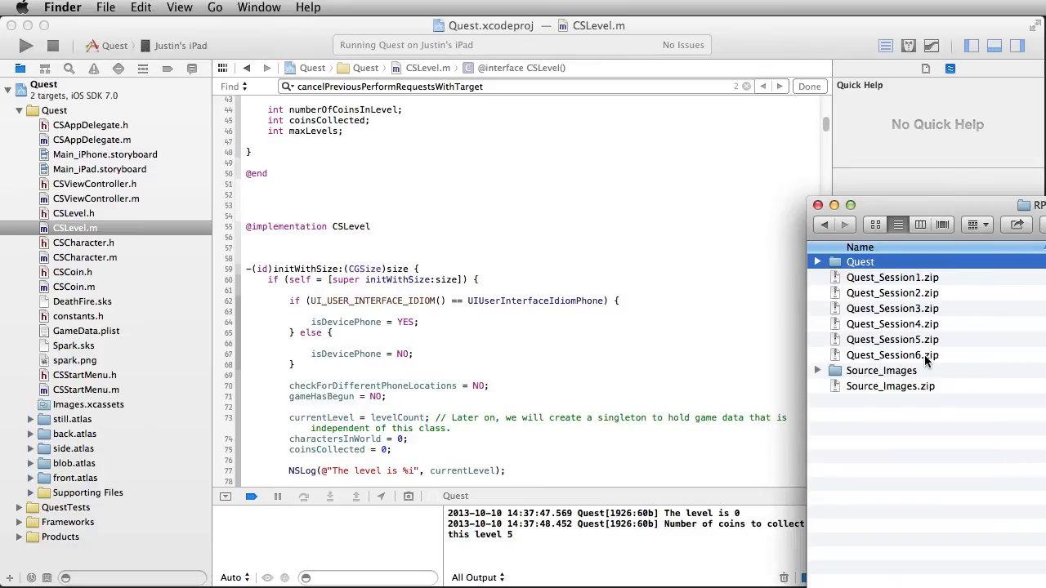
click(892, 355)
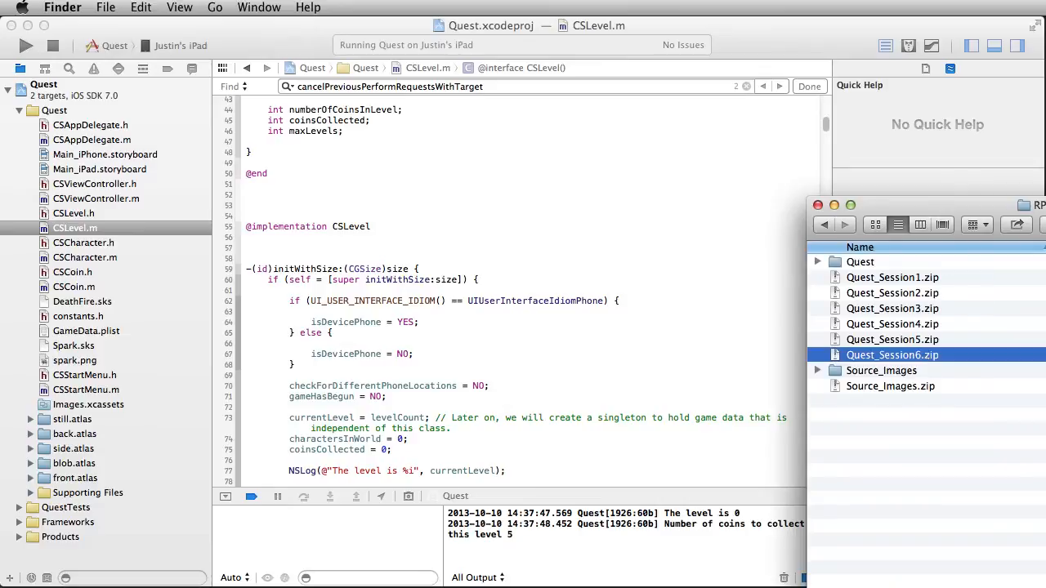
mouse_move(915, 365)
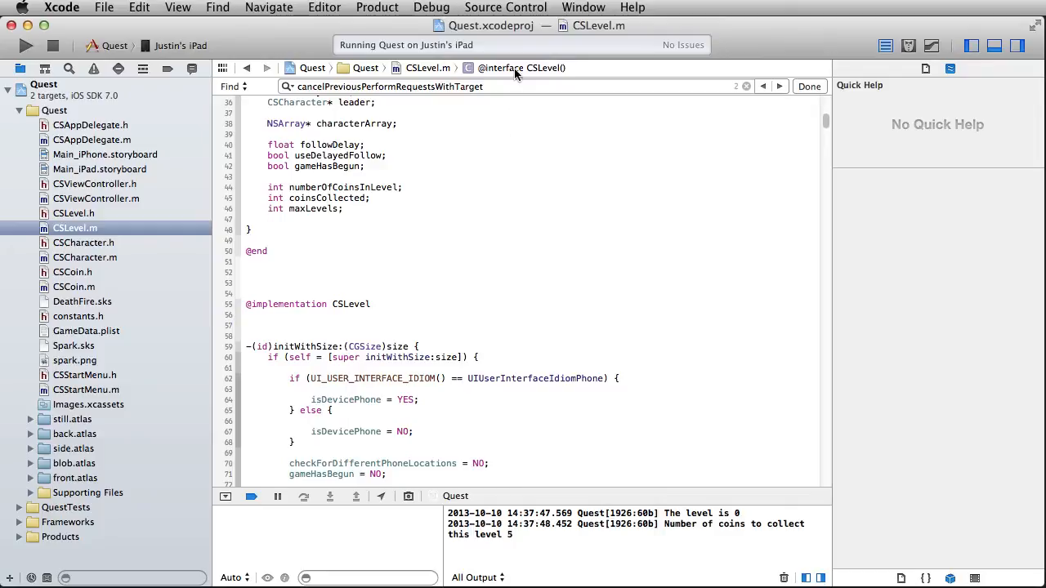
Step: Jump to didBeginContact: and wrap the COINS if-block in /* */
click(522, 68)
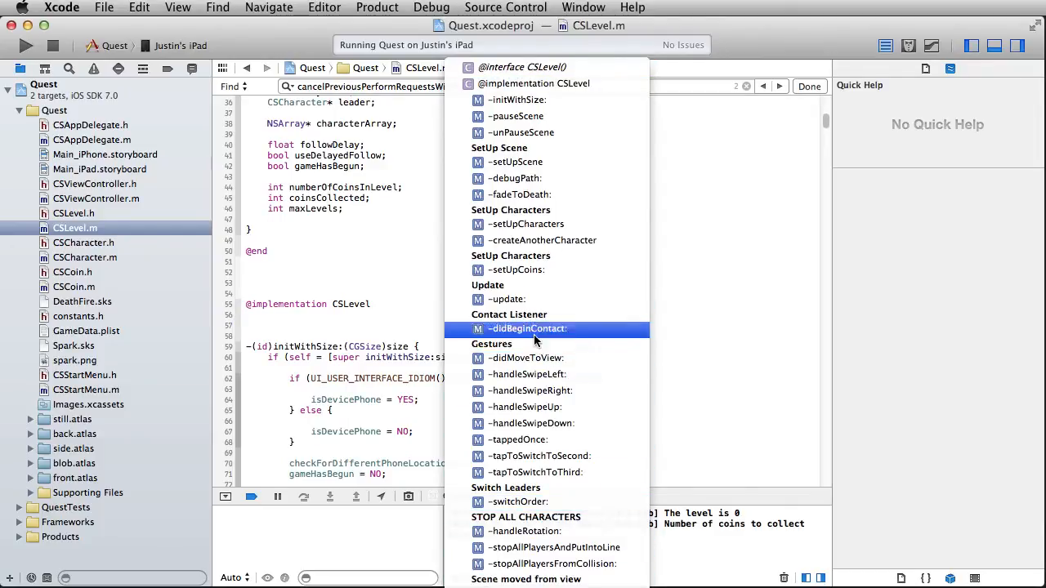
click(527, 328)
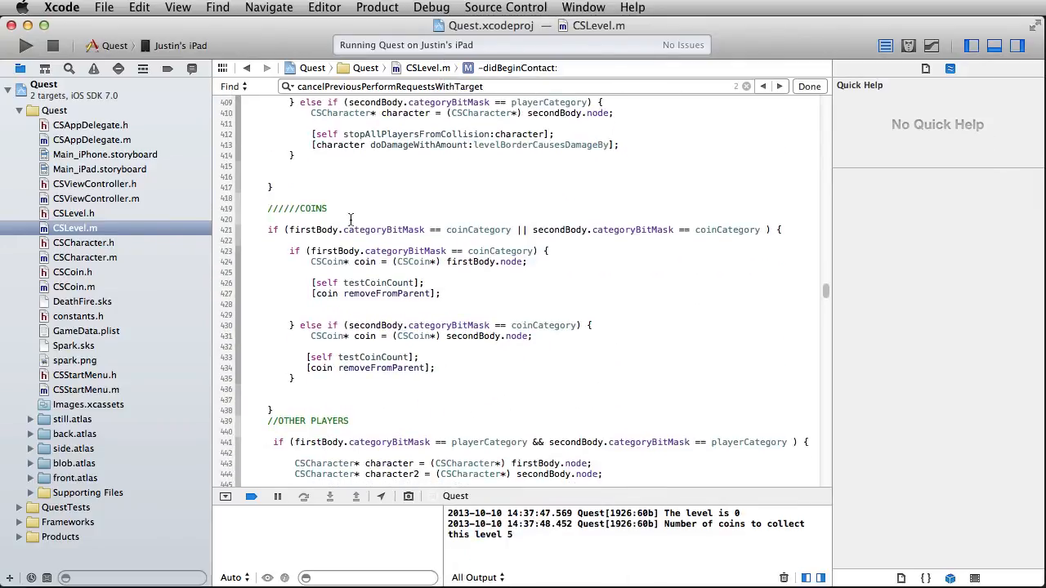
text(/*)
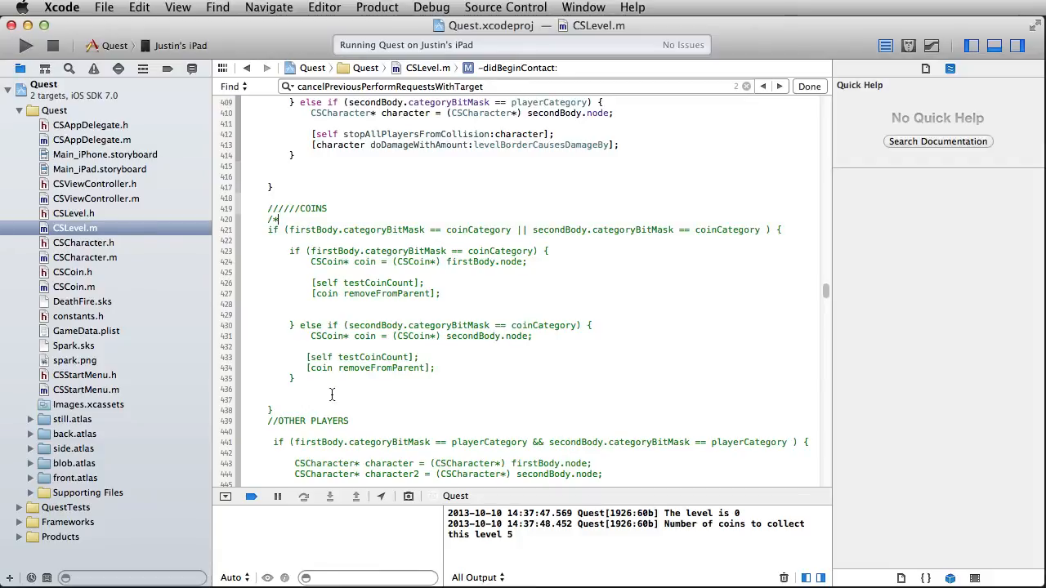
text(*/)
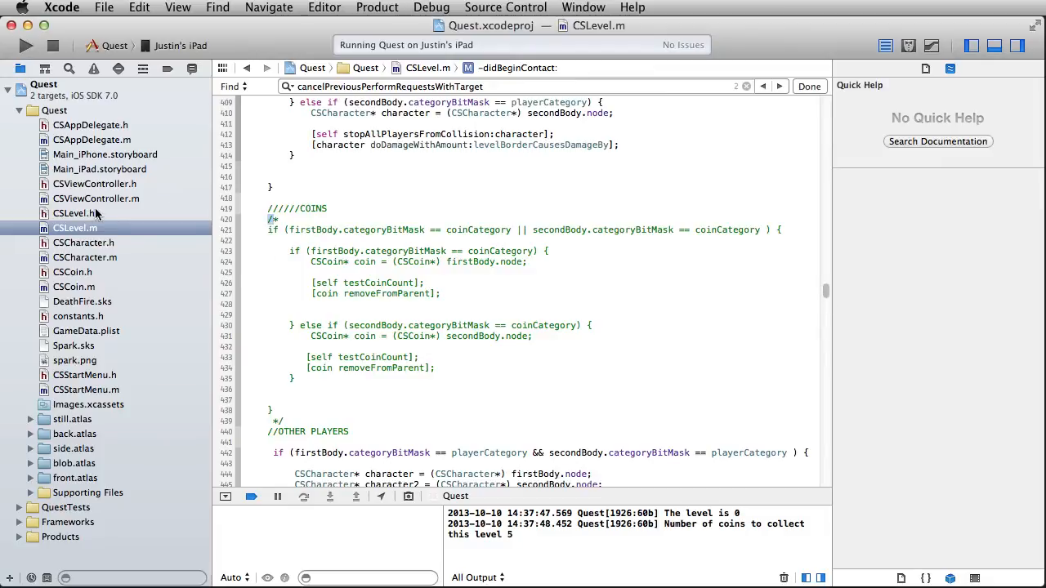
mouse_move(94, 221)
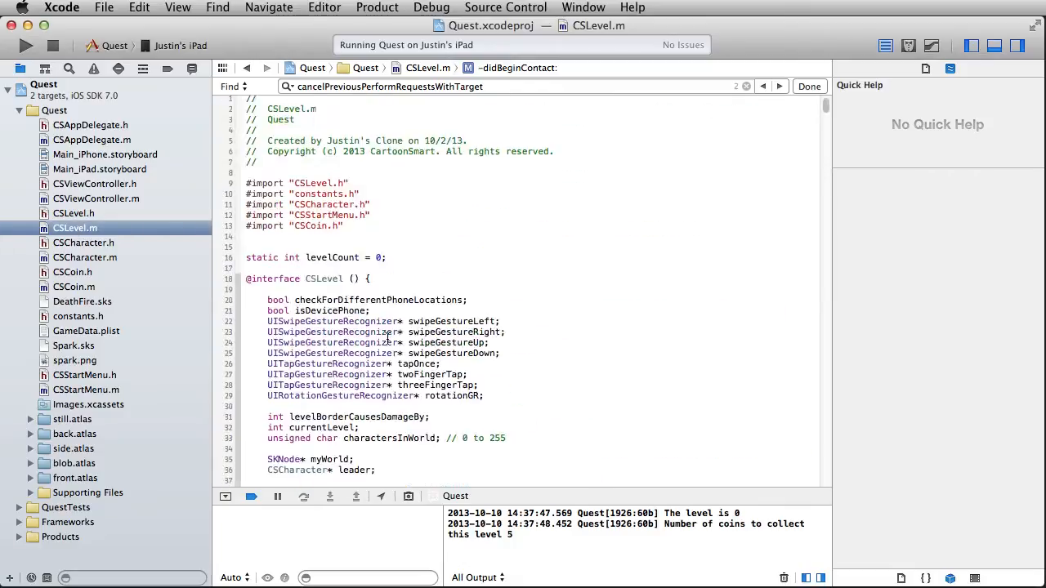
scroll(down, 3)
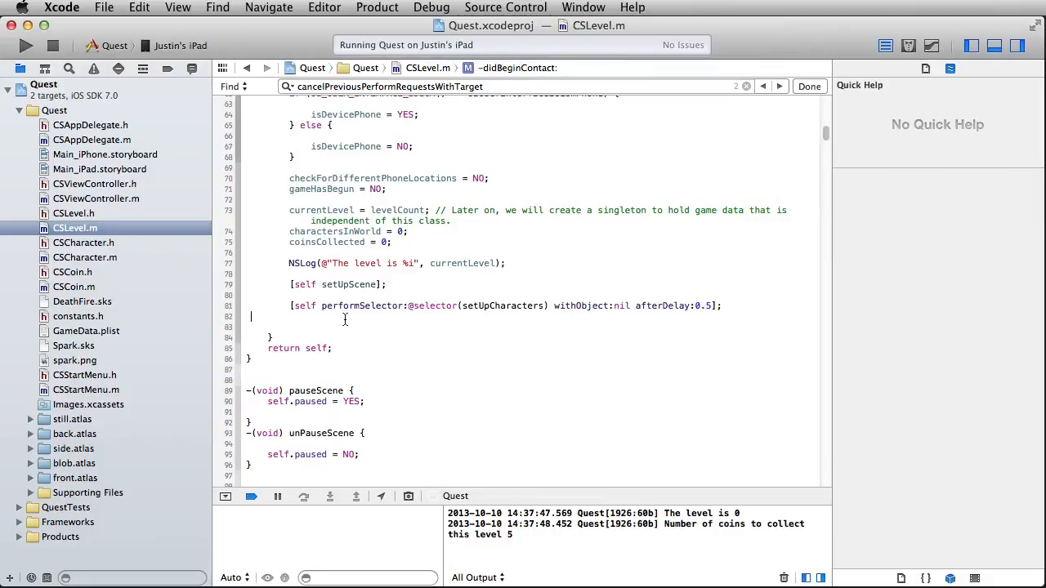
triple_click(506, 306)
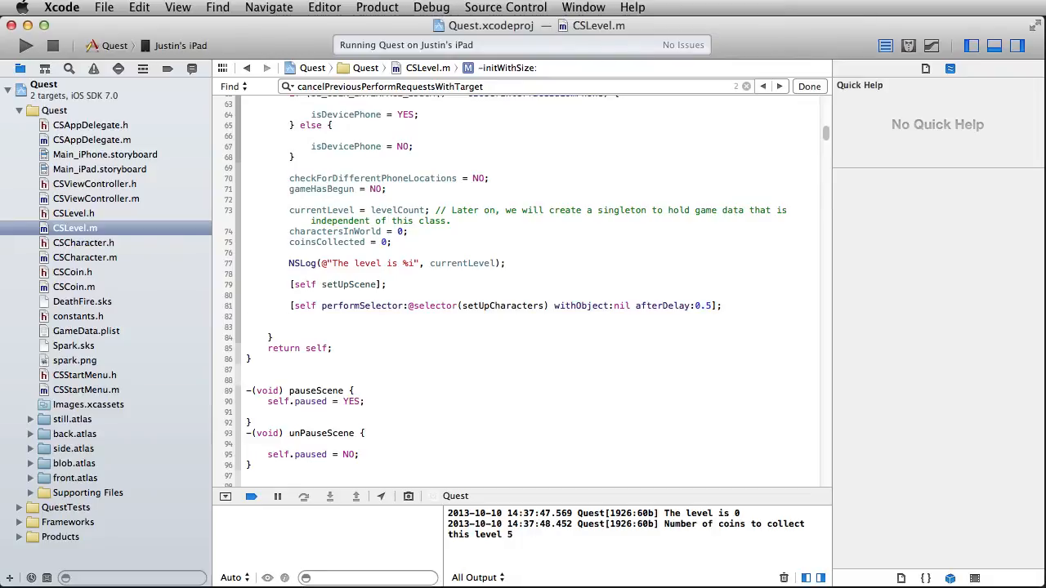
text([)
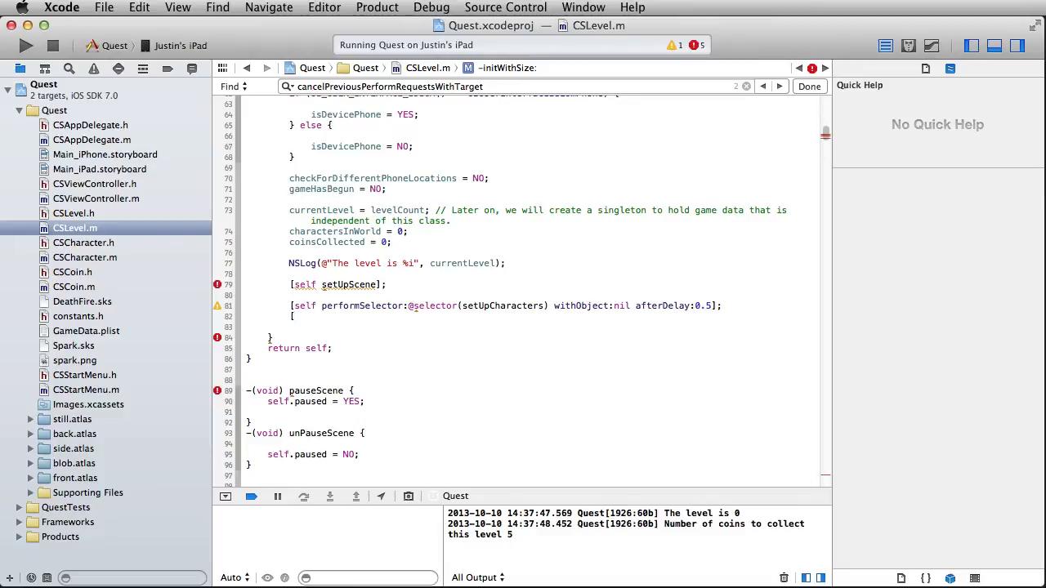
text(self performSelector:@ withObject:(id) afterDelay:(NSTimeInterval)
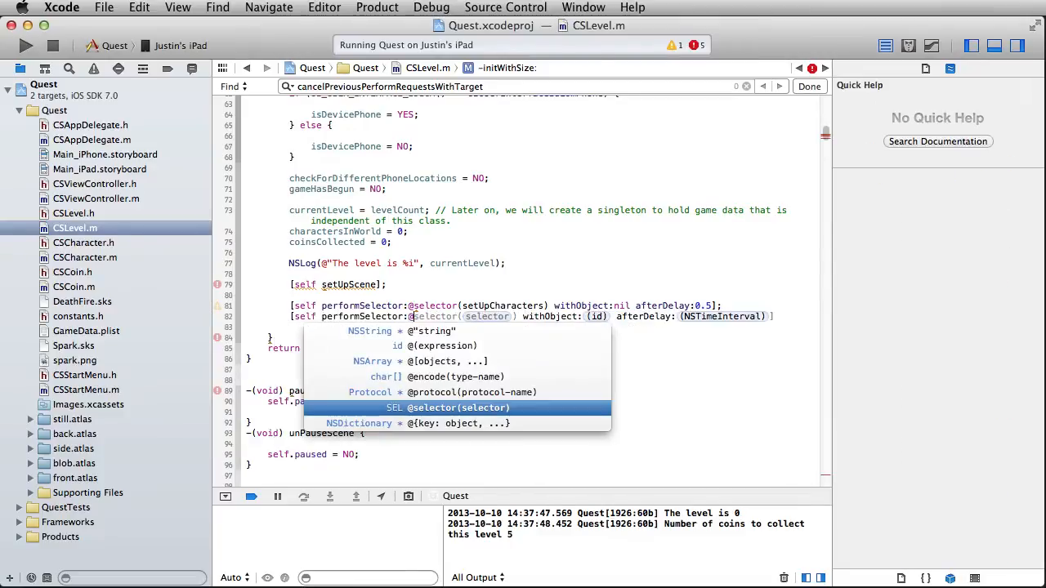
text(moveCoinsWithForce))
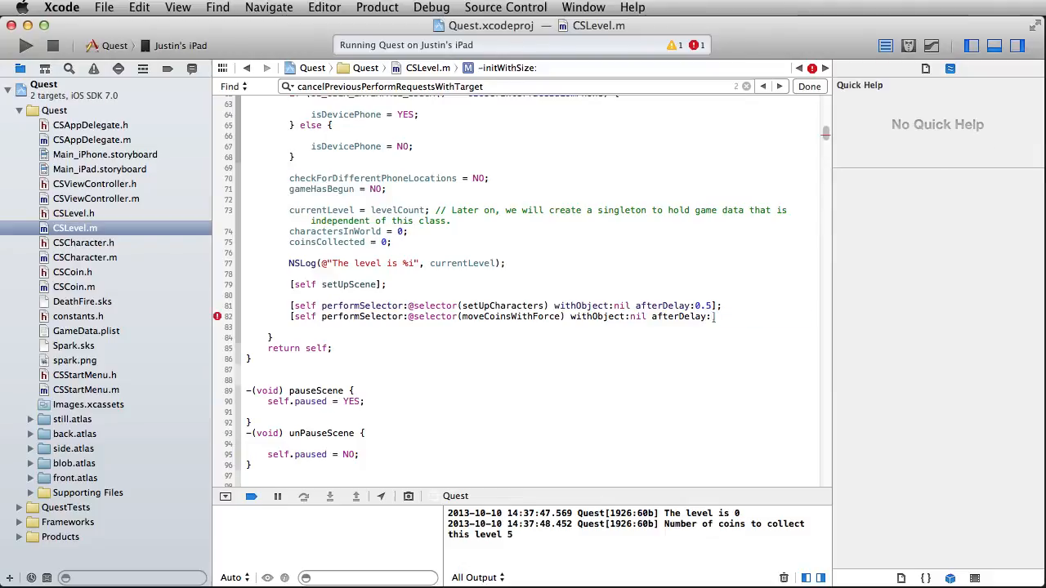
text(4.0];)
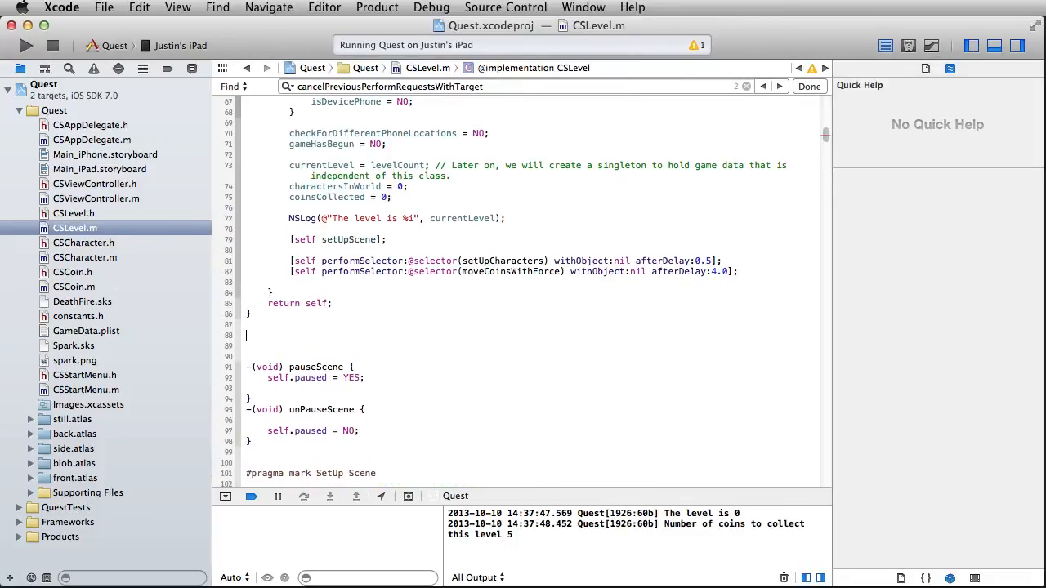
Step: Declare -(void)moveCoinsWithForce enumerating myWorld's child nodes named "coin"
text(-(void))
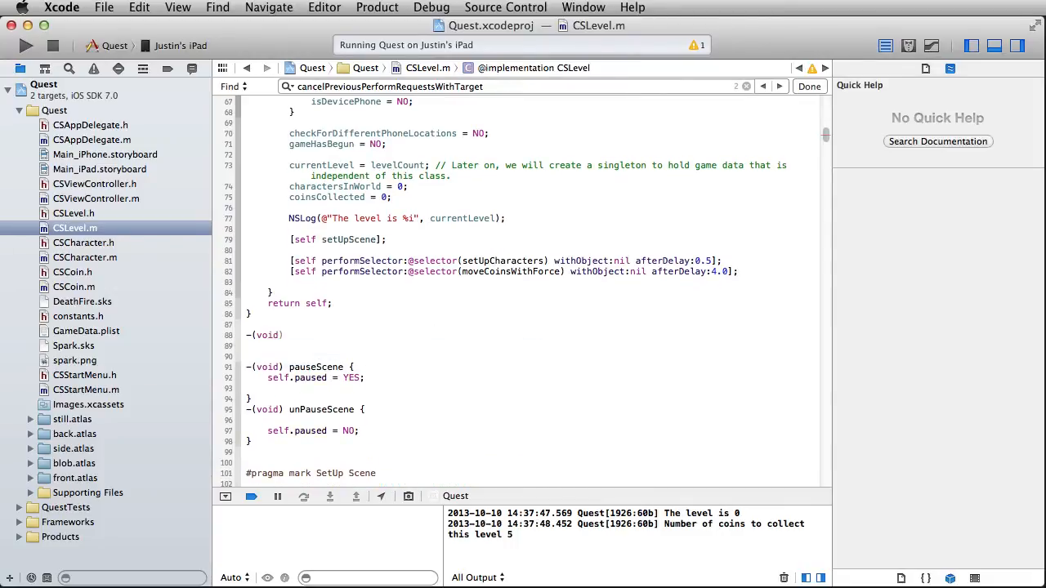
text(move)
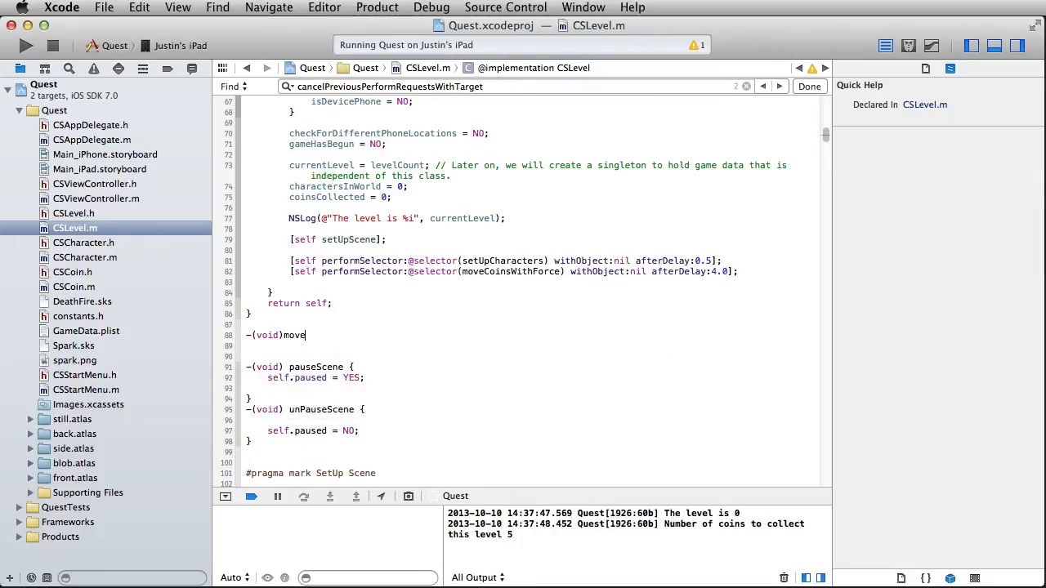
text(CoinsWit)
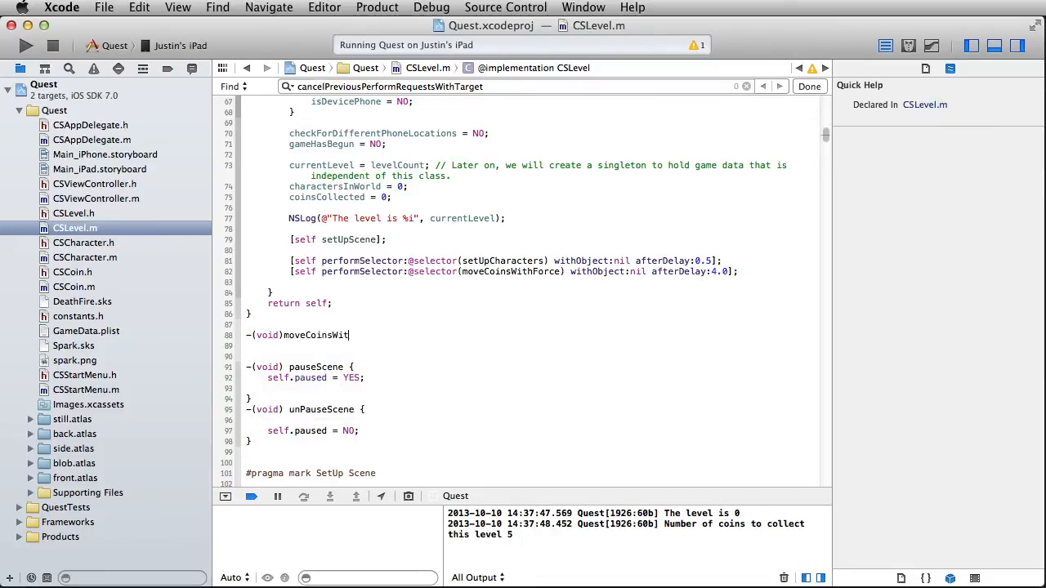
text(hForce {)
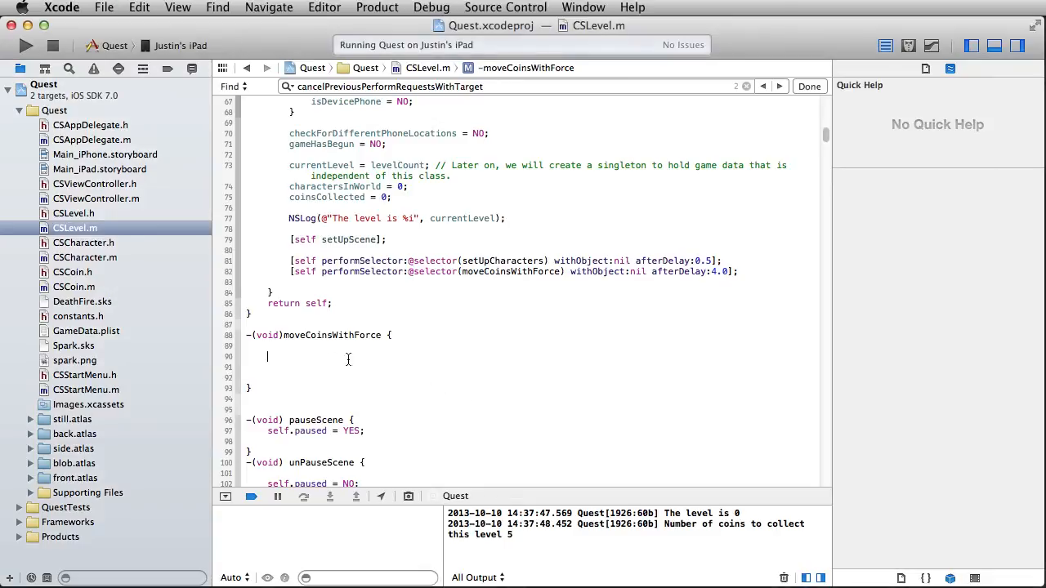
text([myWorld enumerateChildNodesWithName:@"coin" usingBlock:^(SKNode *node, BOOL *stop) {)
text([node.physicsBody app)
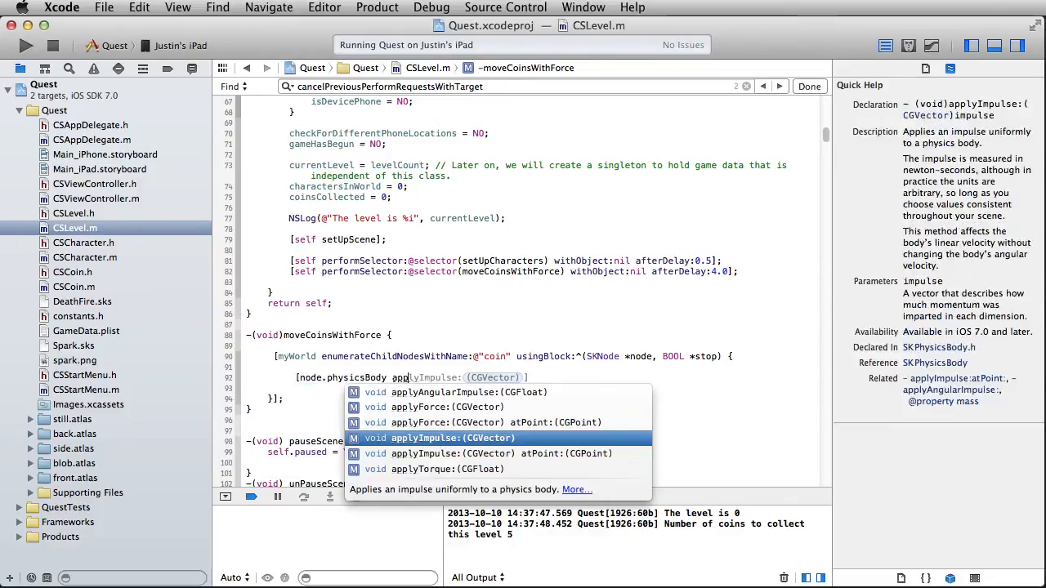
Step: Inside the block, apply CGVectorMake(-1, -1) force to each node's physicsBody
click(447, 407)
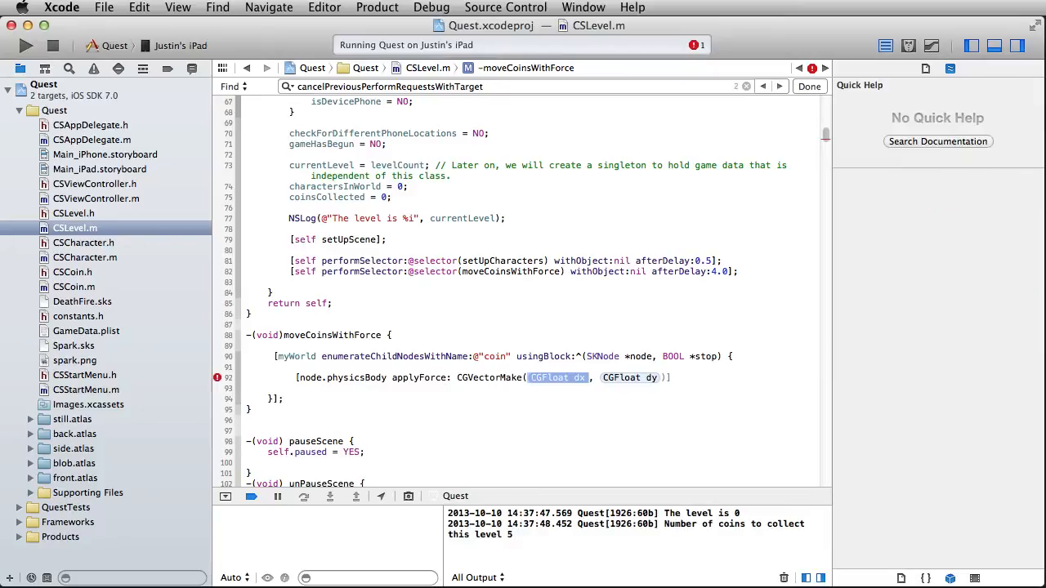
text(-1,)
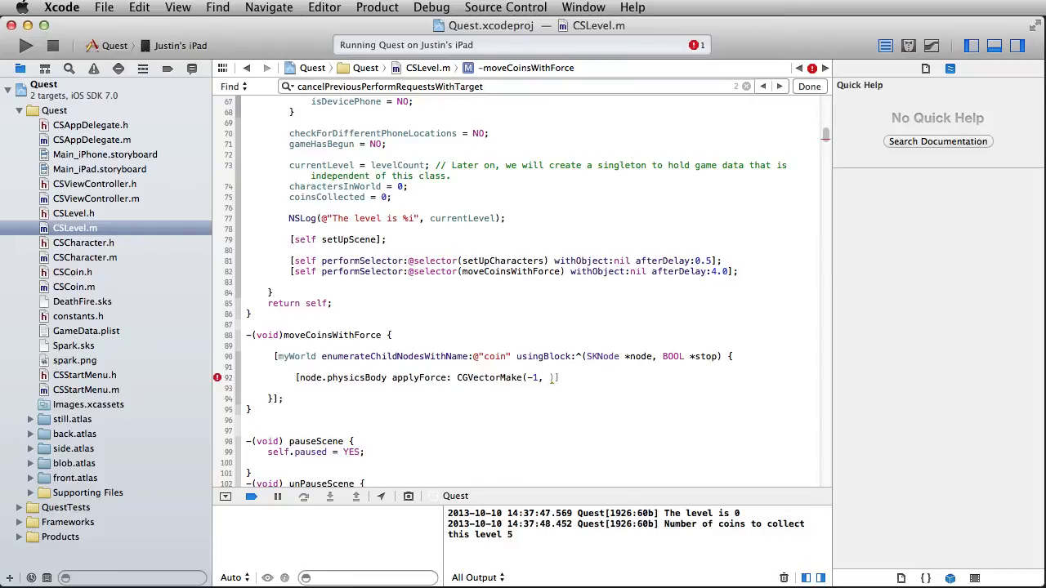
text(-1)
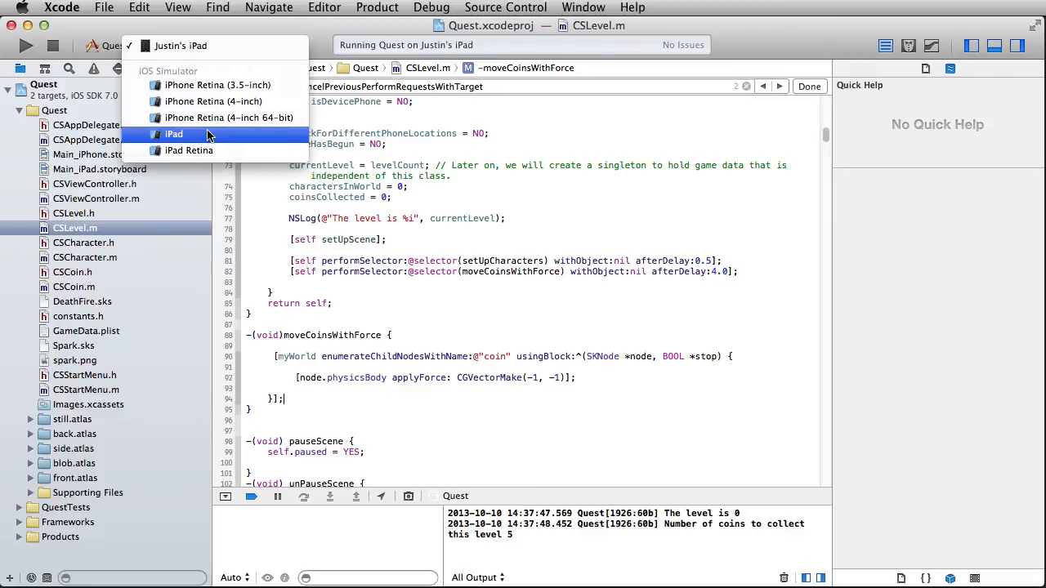
Step: Switch the run destination to iPad simulator and set the self-repeat delay to 1/60
click(173, 133)
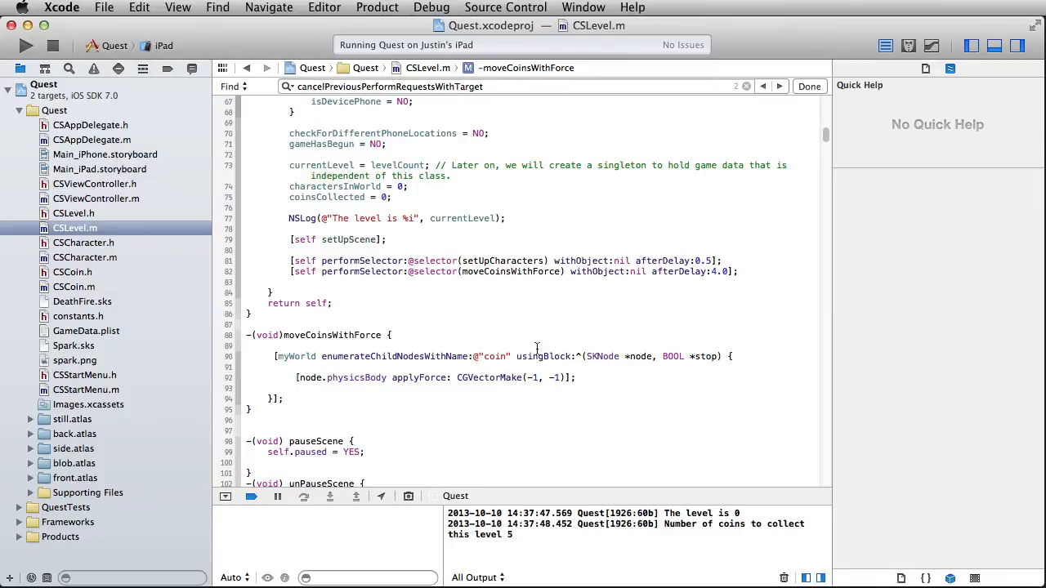
click(421, 377)
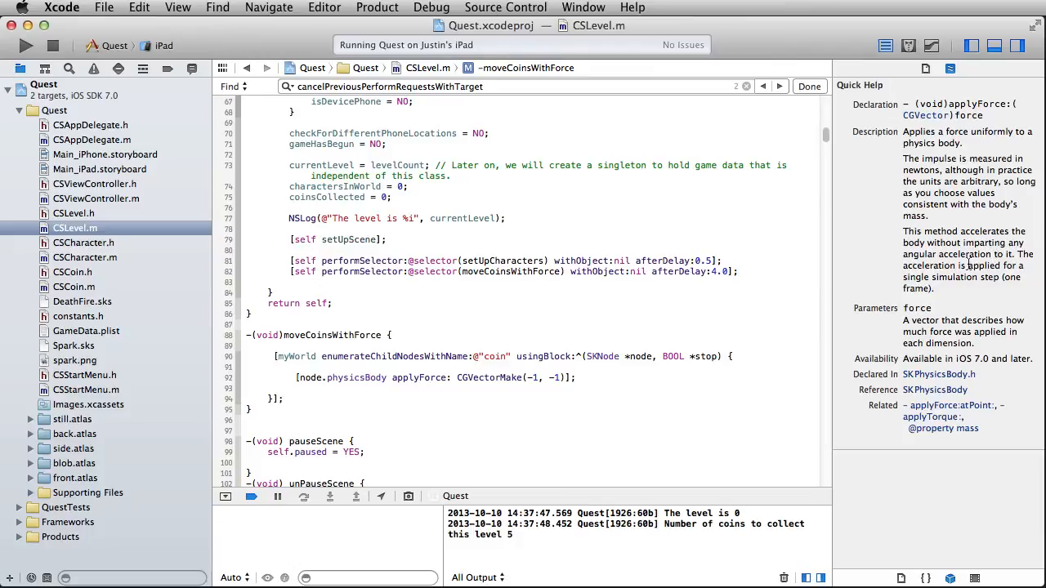
mouse_move(950, 276)
text([self performSelector:@selector(moveCoinsWithForce) withObject:nil afterDelay:1];)
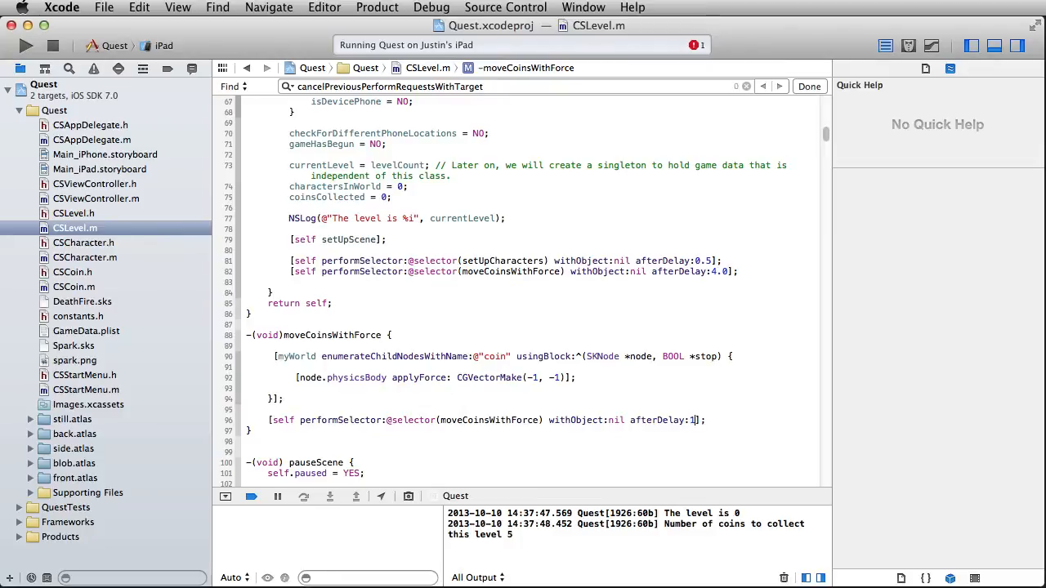
text(.60)
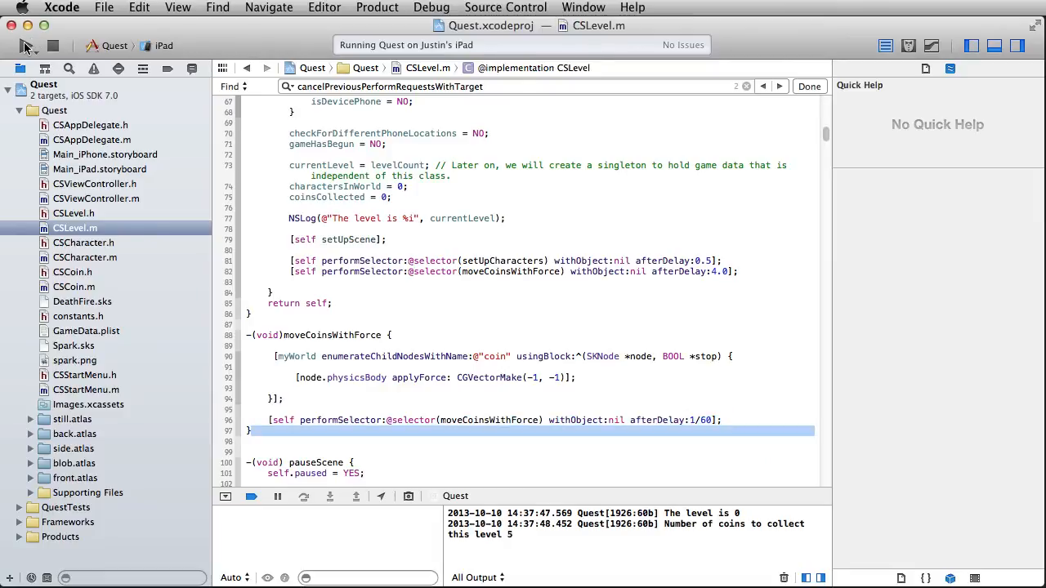
mouse_move(12, 45)
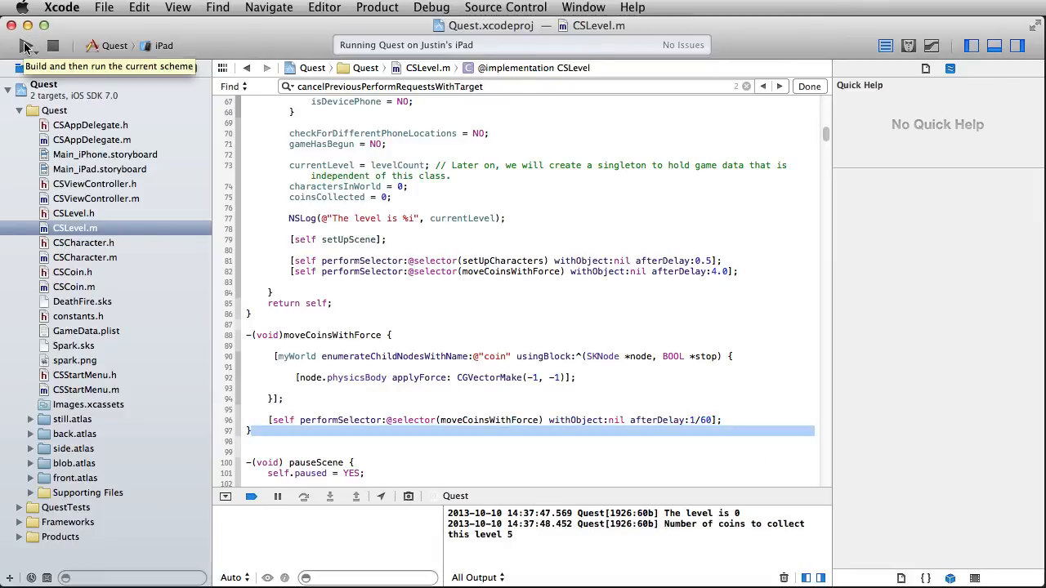
Step: Build and run Quest on the iPad simulator
click(11, 45)
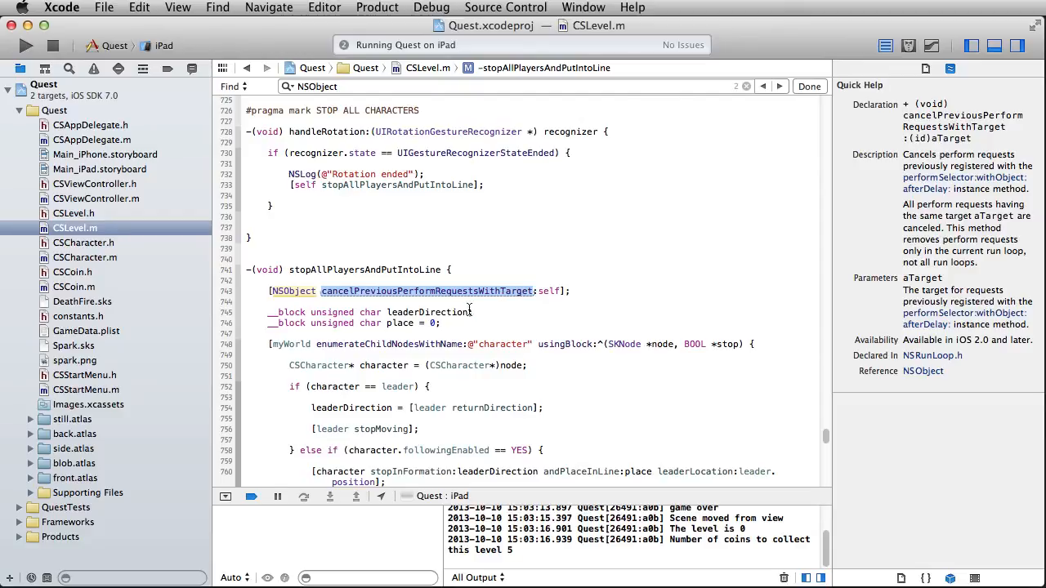
Step: Scroll to stopAllPlayersAndPutIntoLine and read Quick Help for cancelPreviousPerformRequestsWithTarget
scroll(down, 3)
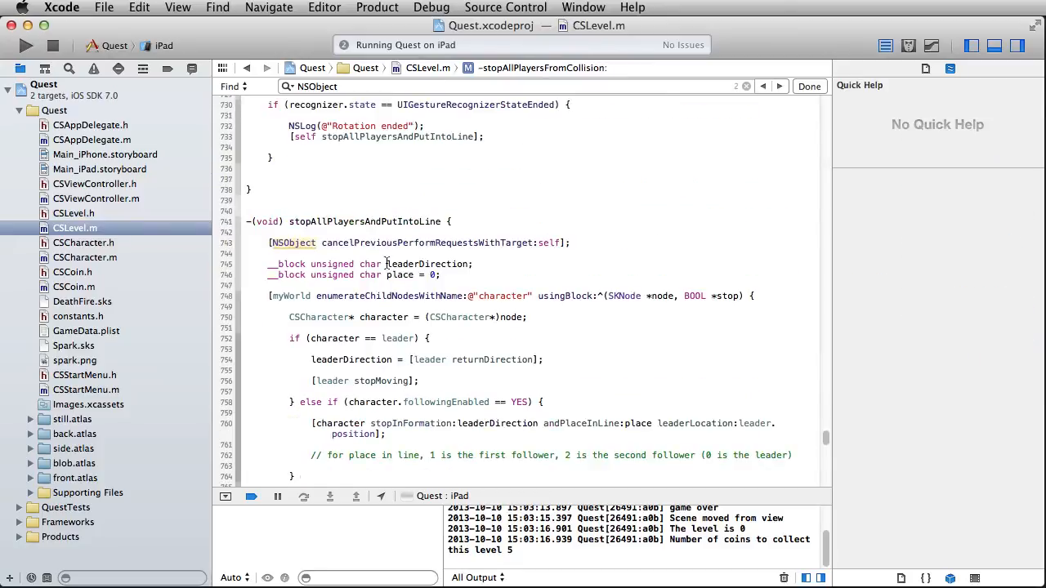
click(425, 242)
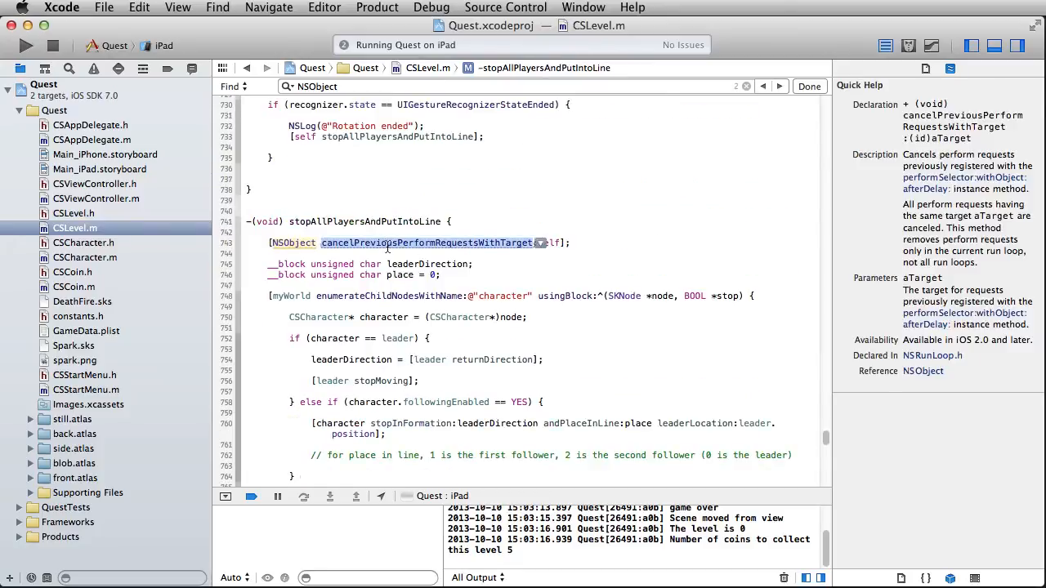
mouse_move(830, 458)
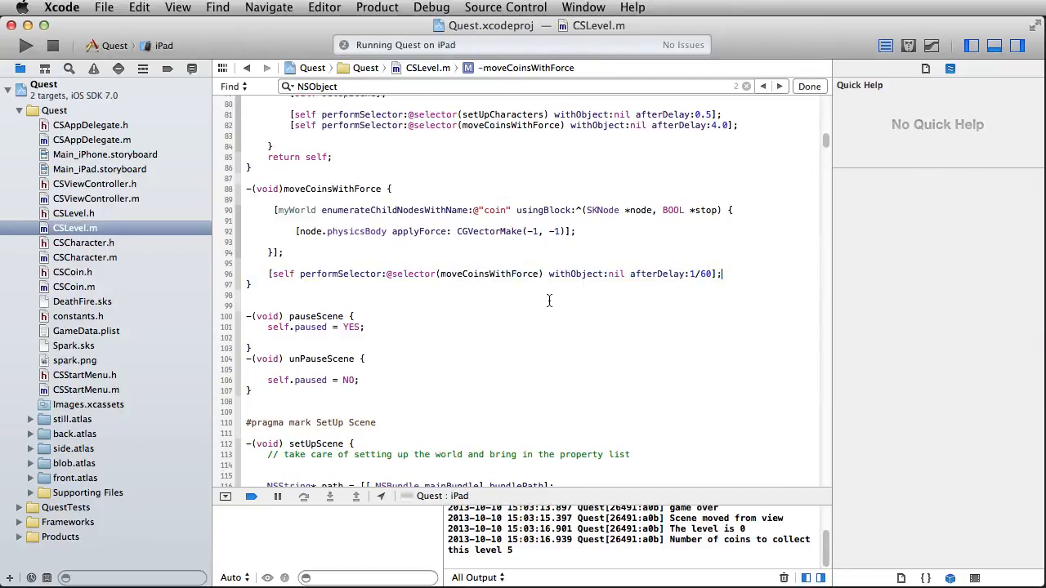
Step: Duplicate moveCoinsWithForce and rename the copy moveCoinsWithImpulse
double_click(334, 189)
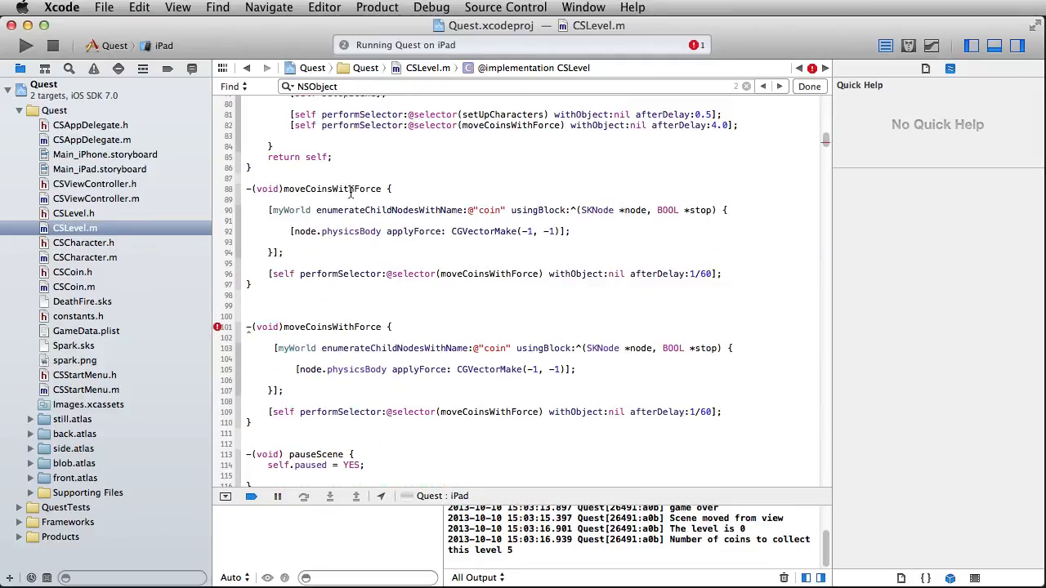
click(341, 189)
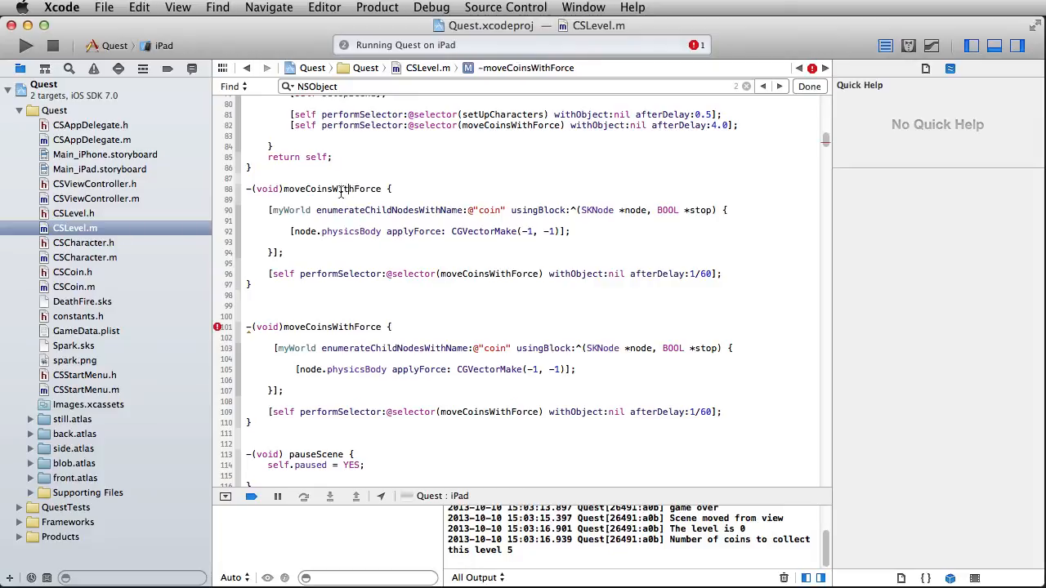
double_click(367, 189)
text(Impuls)
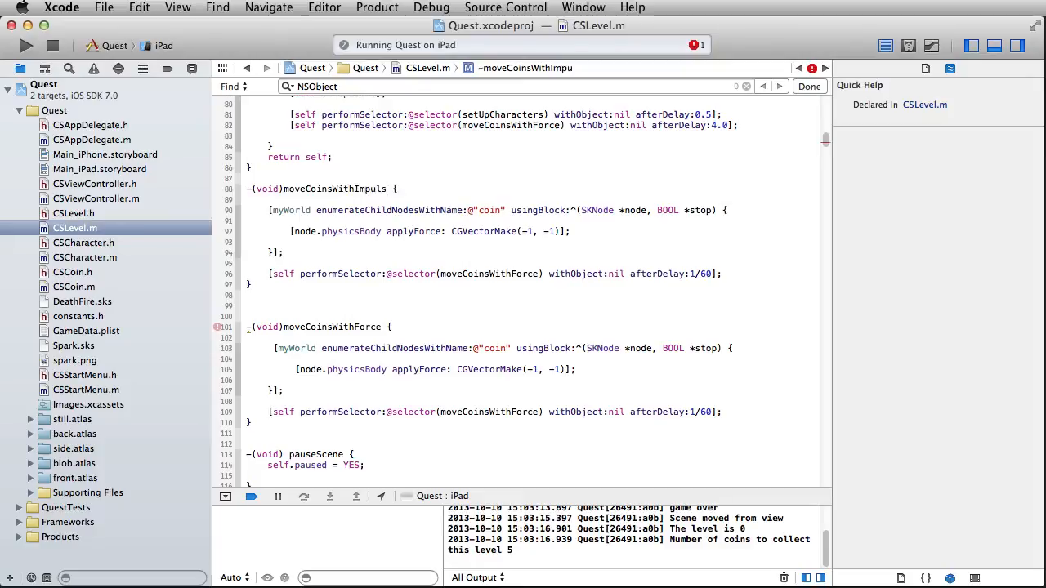
text(e)
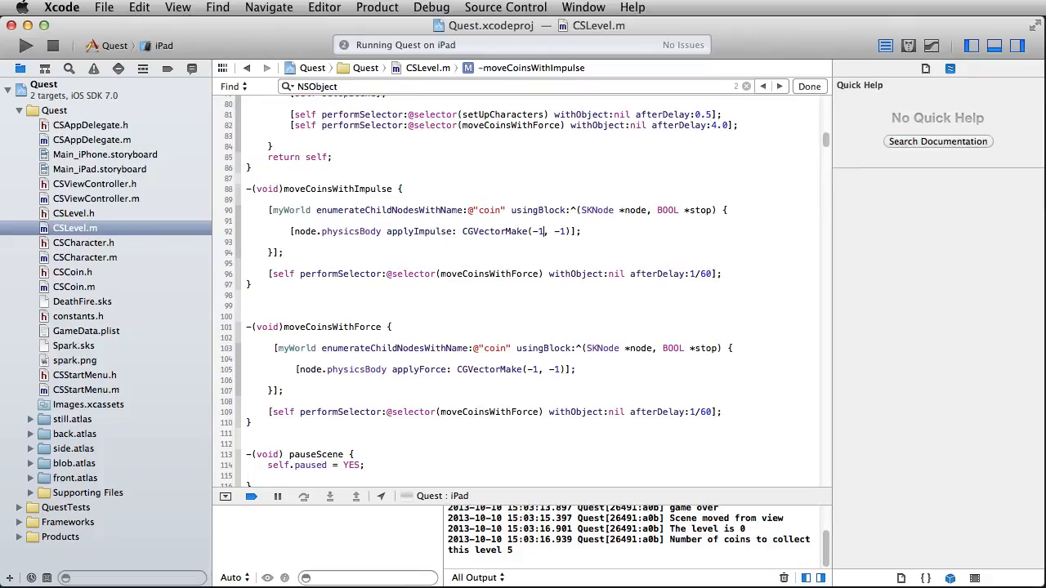
Step: Make it applyImpulse with CGVectorMake(30, 30) and read the applyImpulse documentation
text(30)
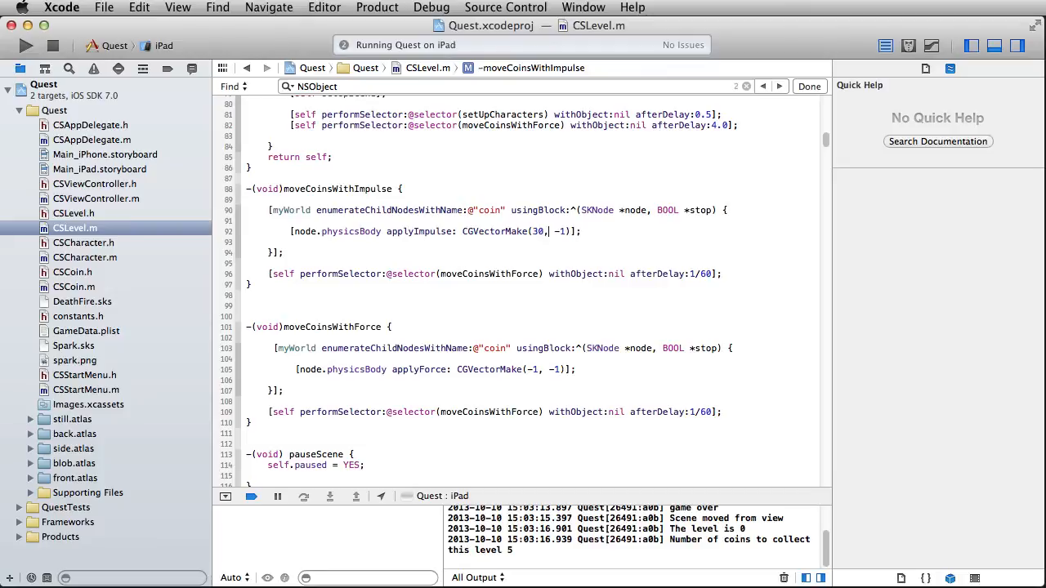
text(30)
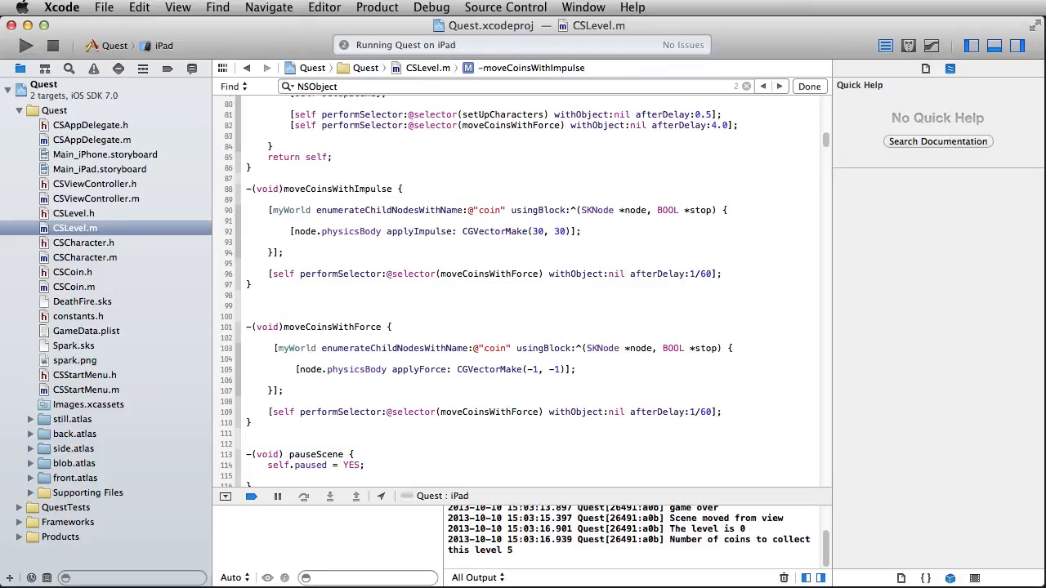
mouse_move(418, 233)
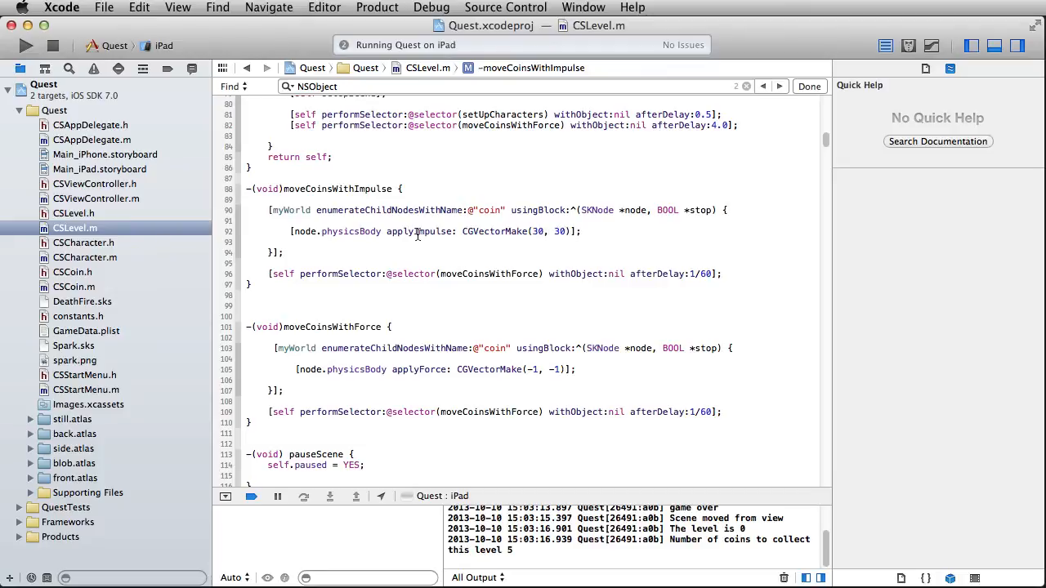
click(417, 232)
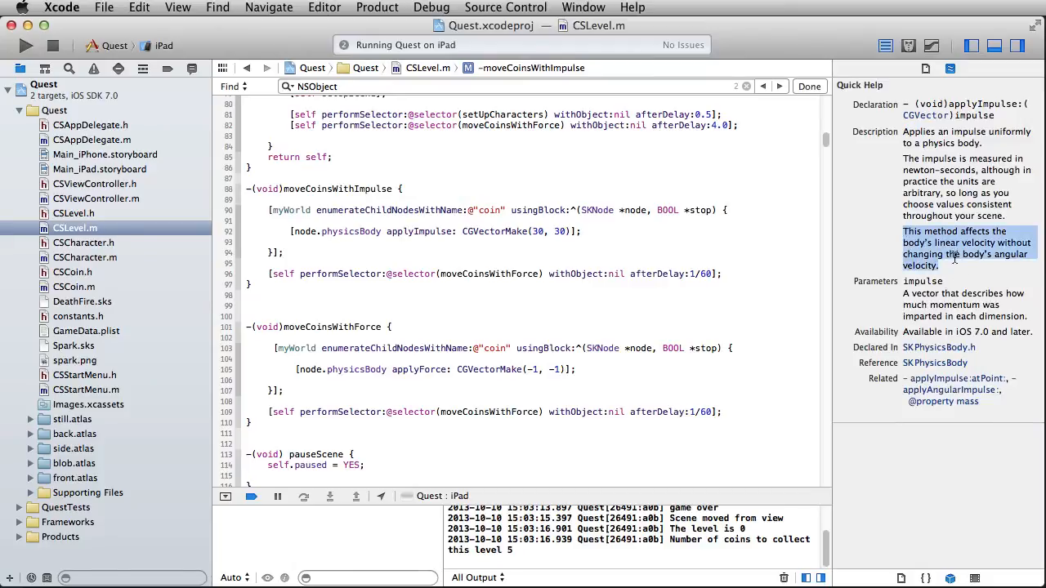
mouse_move(948, 277)
text(Impuls)
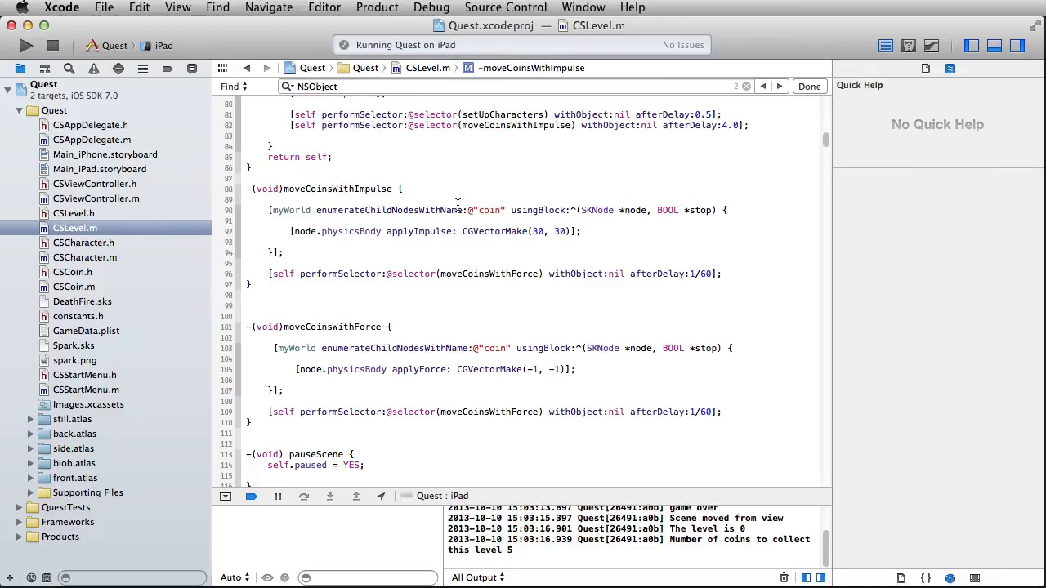
Step: Make moveCoinsWithImpulse reschedule itself with afterDelay 10.0
double_click(337, 189)
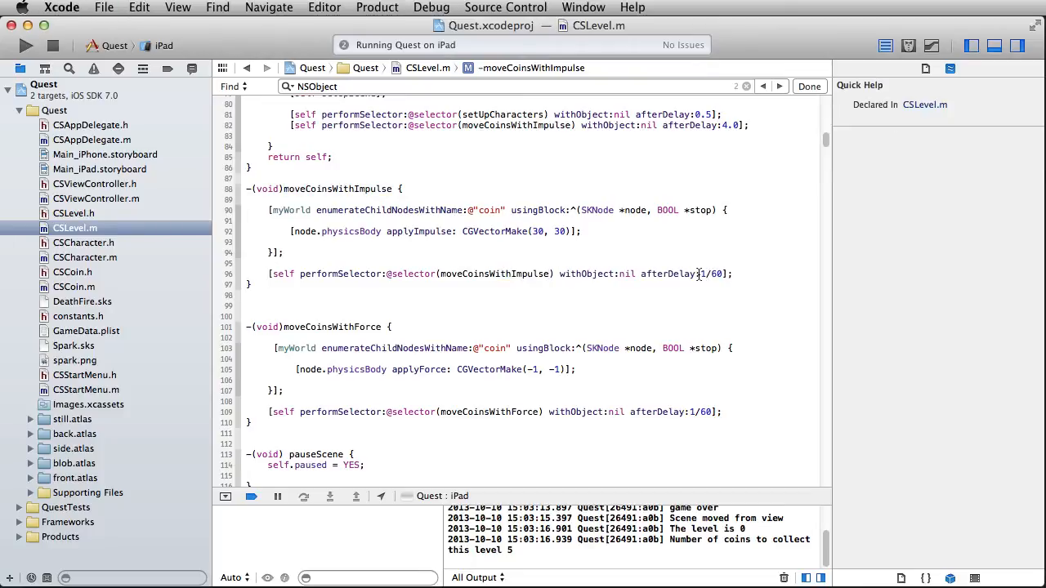
double_click(711, 274)
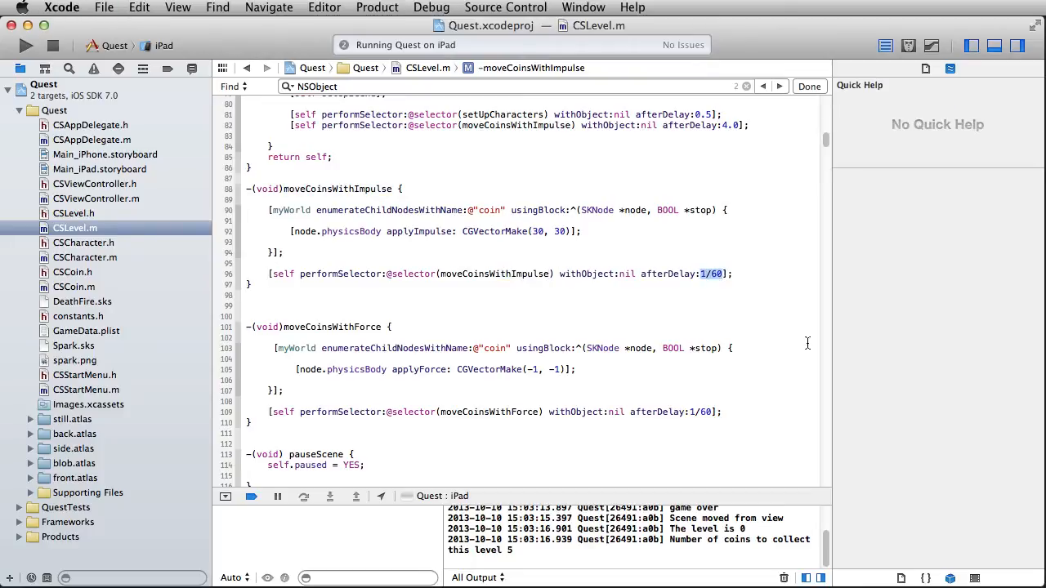
text(10)
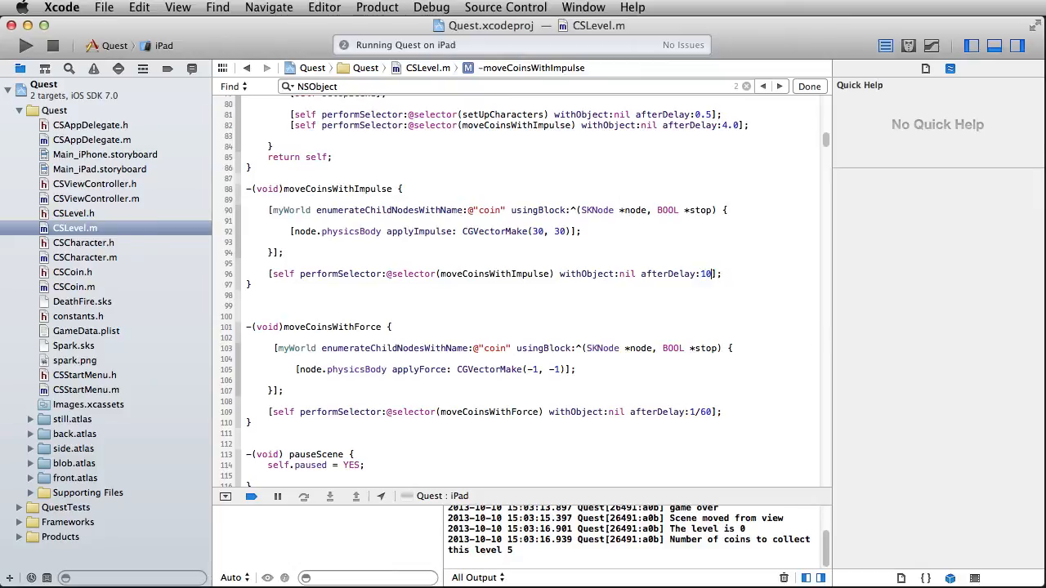
text(.0)
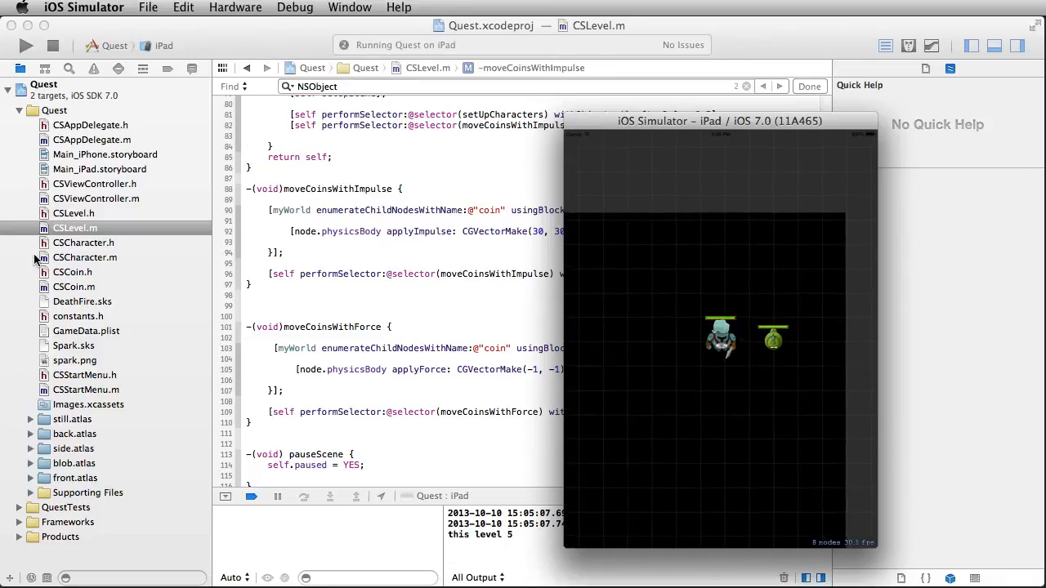
Step: In CSCoin.m add self.physicsBody.mass = 5; and open the SKPhysicsBody reference
click(73, 287)
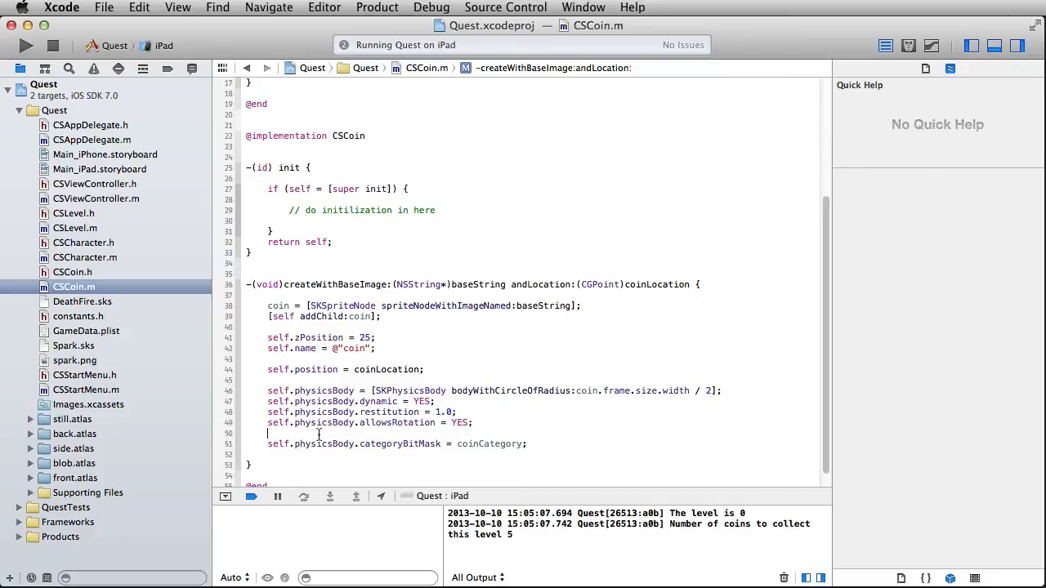
text(sekl)
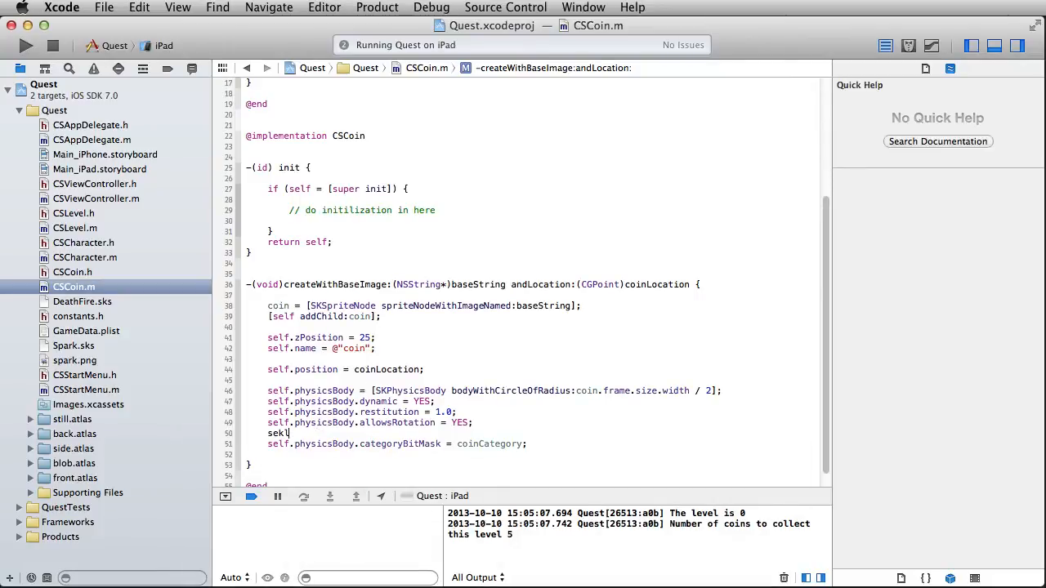
text(self.physicsBody.)
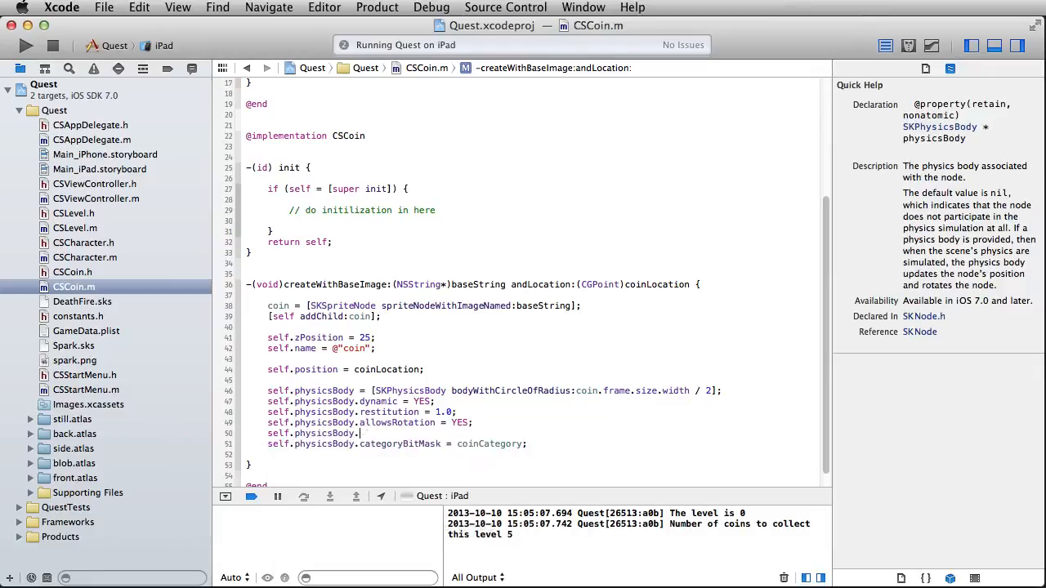
text(mass)
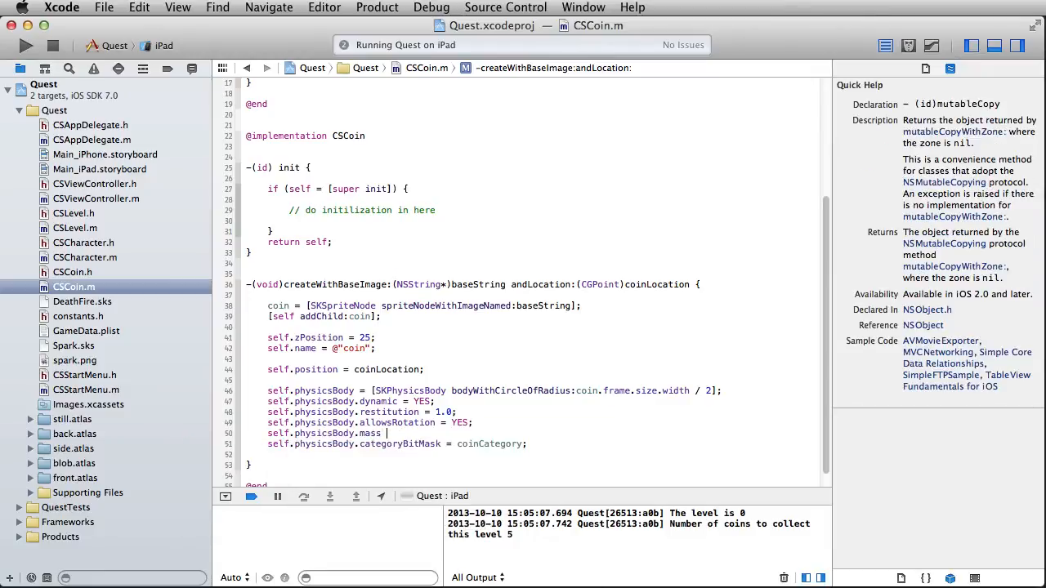
text(5)
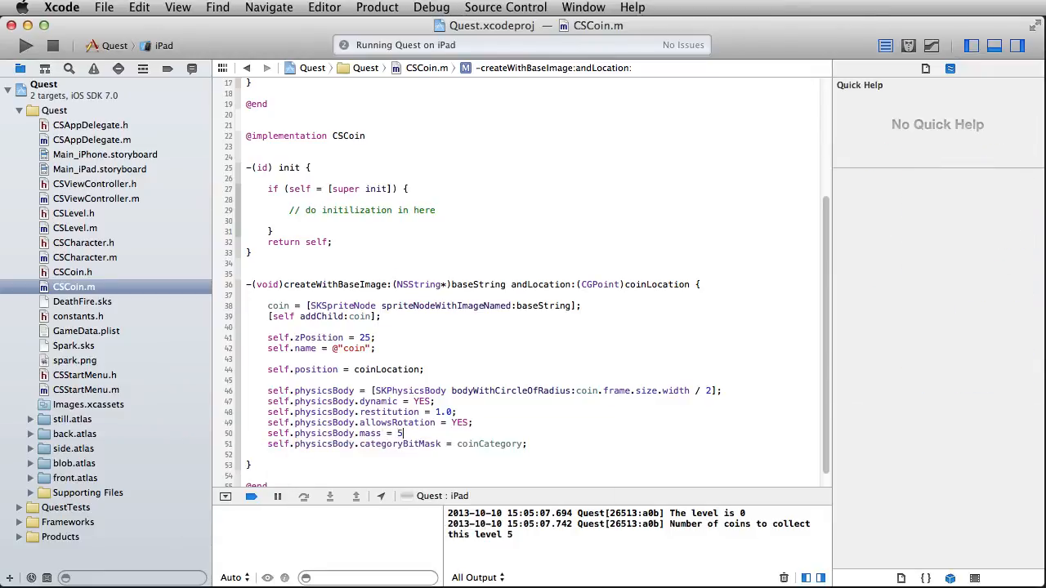
text(;)
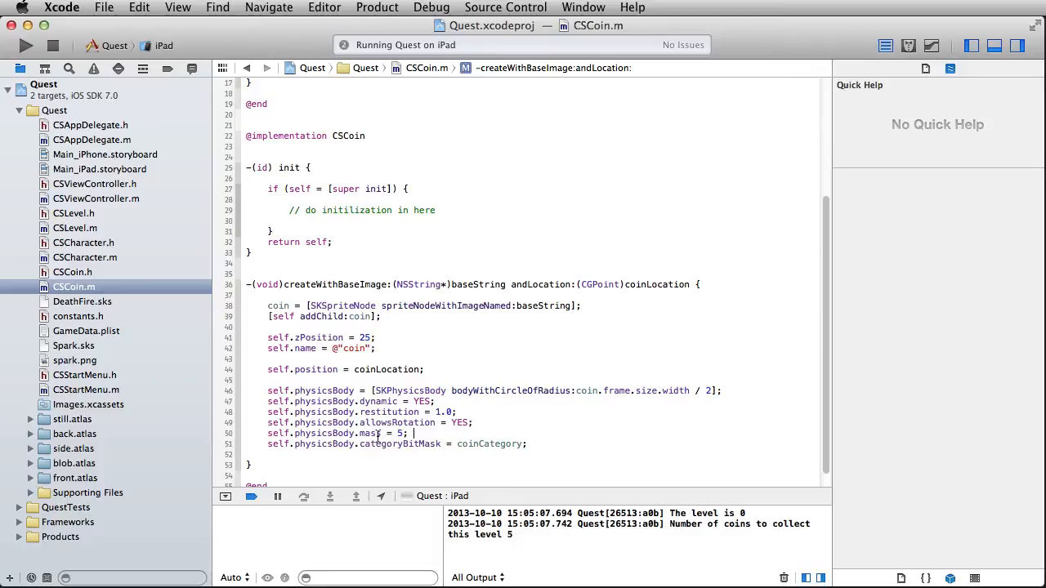
click(371, 434)
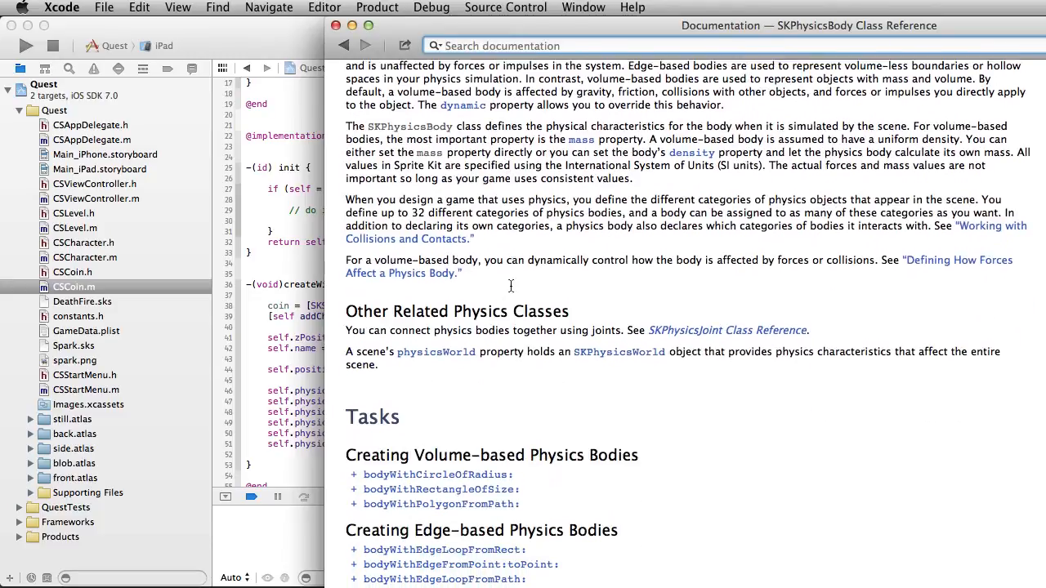
Step: Scroll the SKPhysicsBody reference down through its physical properties, collision masks and force/impulse methods
scroll(down, 3)
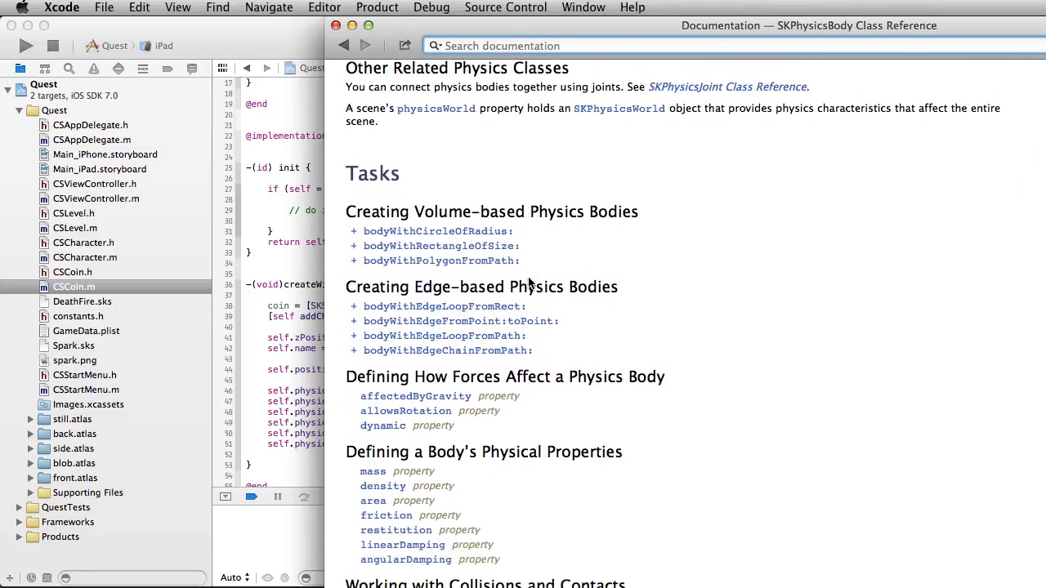
scroll(down, 3)
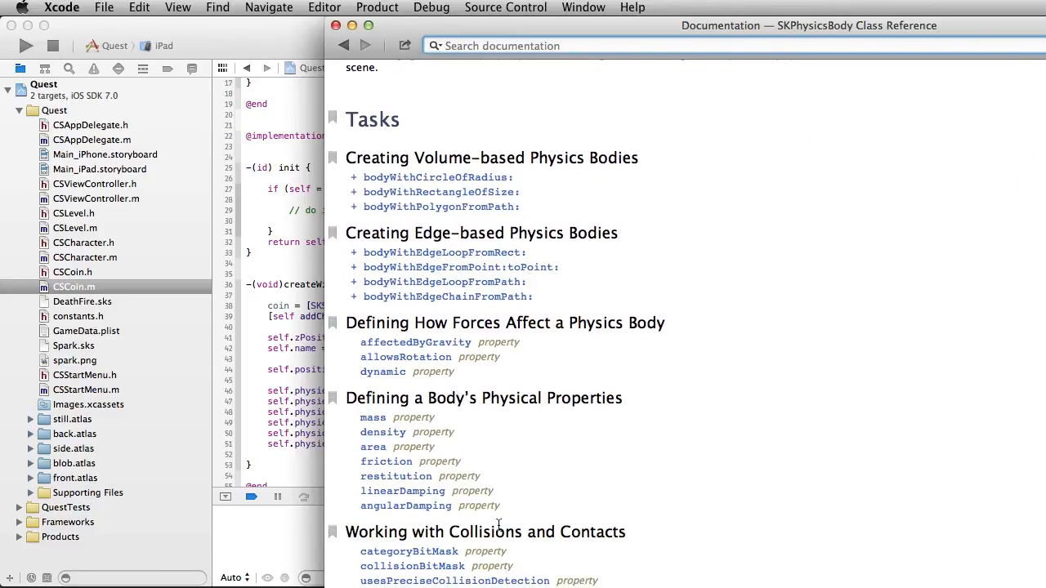
scroll(down, 3)
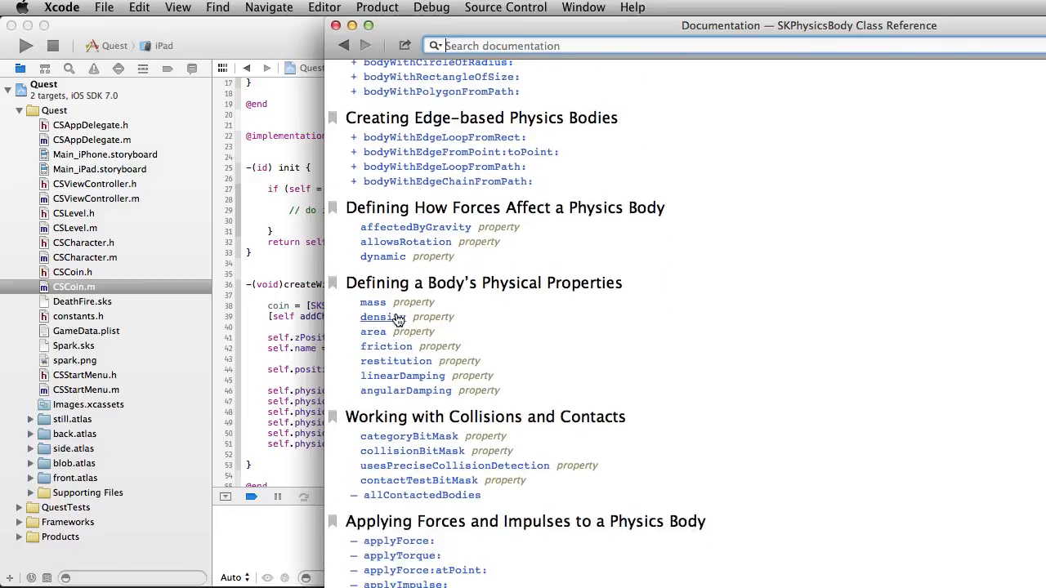
scroll(down, 3)
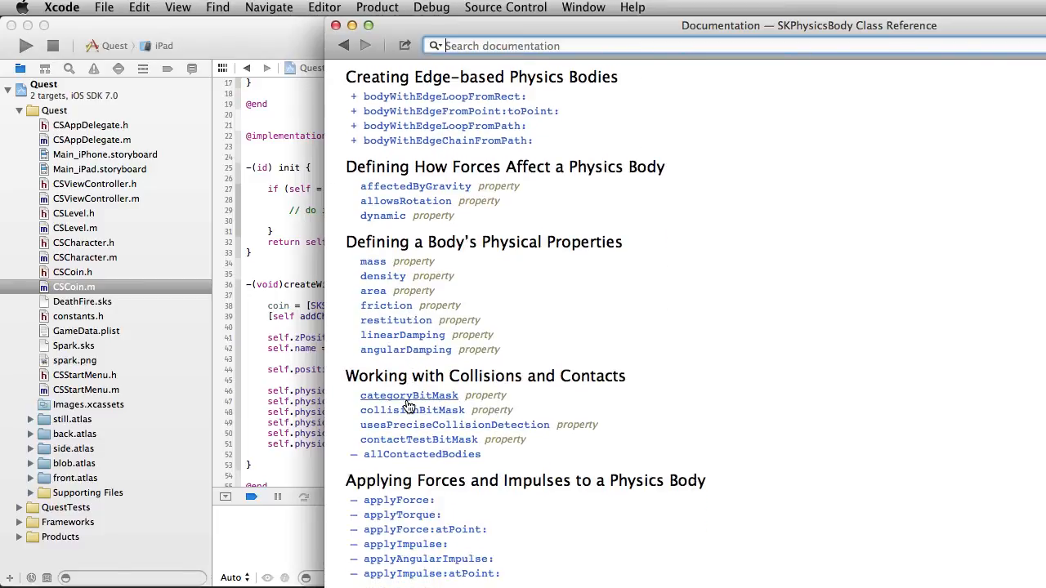
scroll(down, 3)
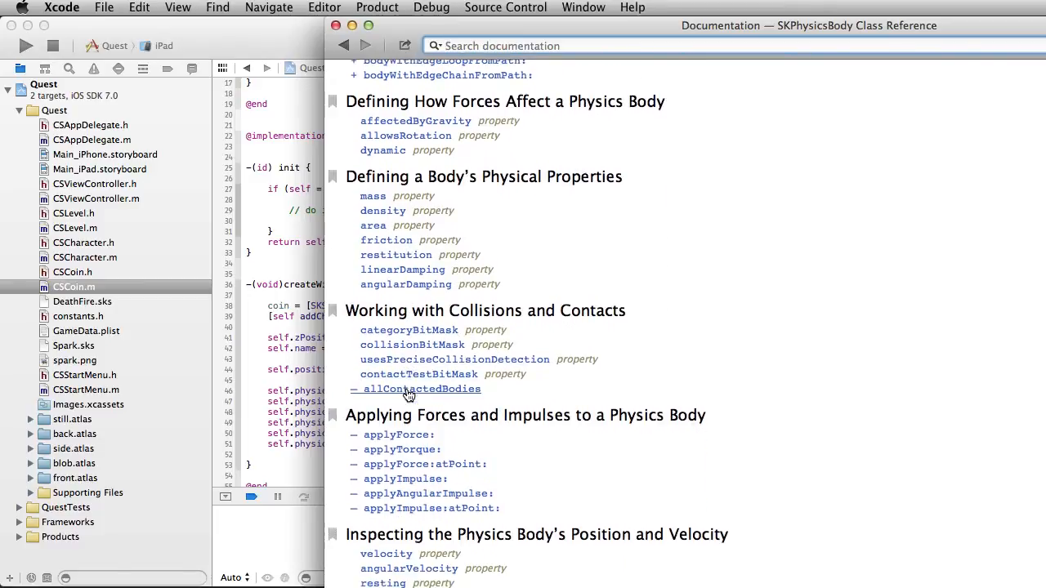
scroll(down, 3)
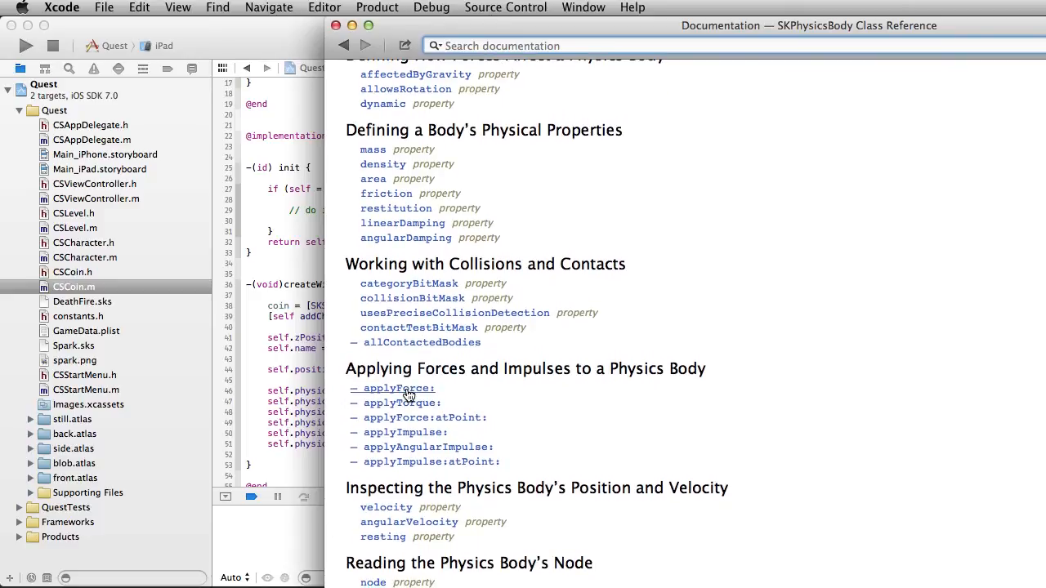
scroll(down, 3)
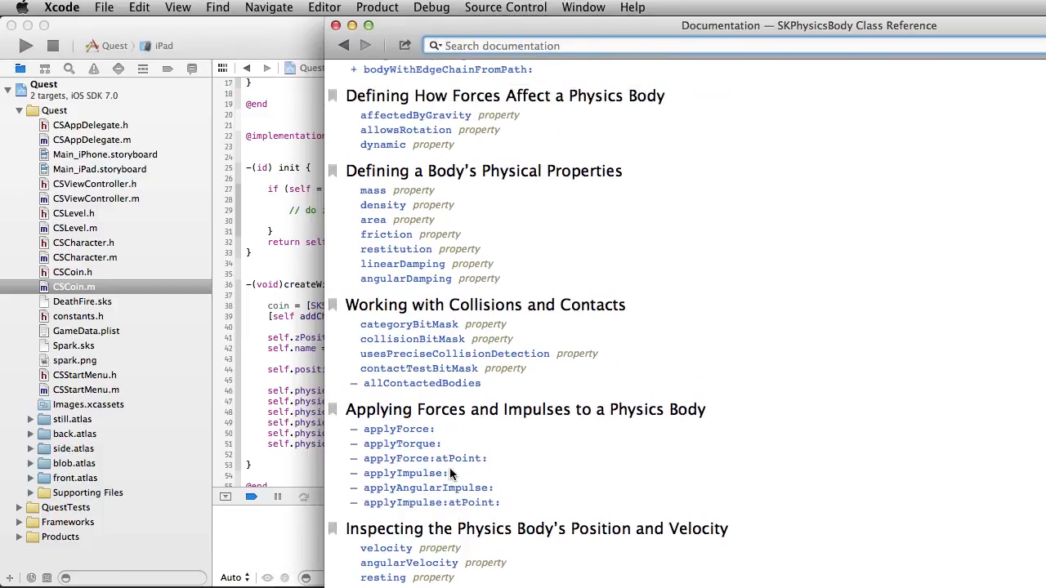
mouse_move(421, 333)
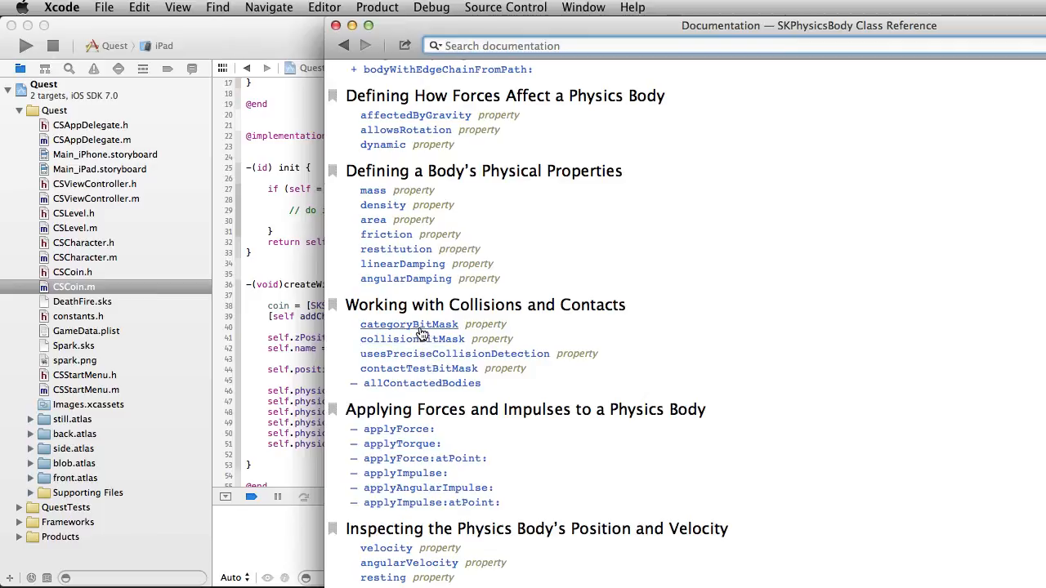
mouse_move(423, 358)
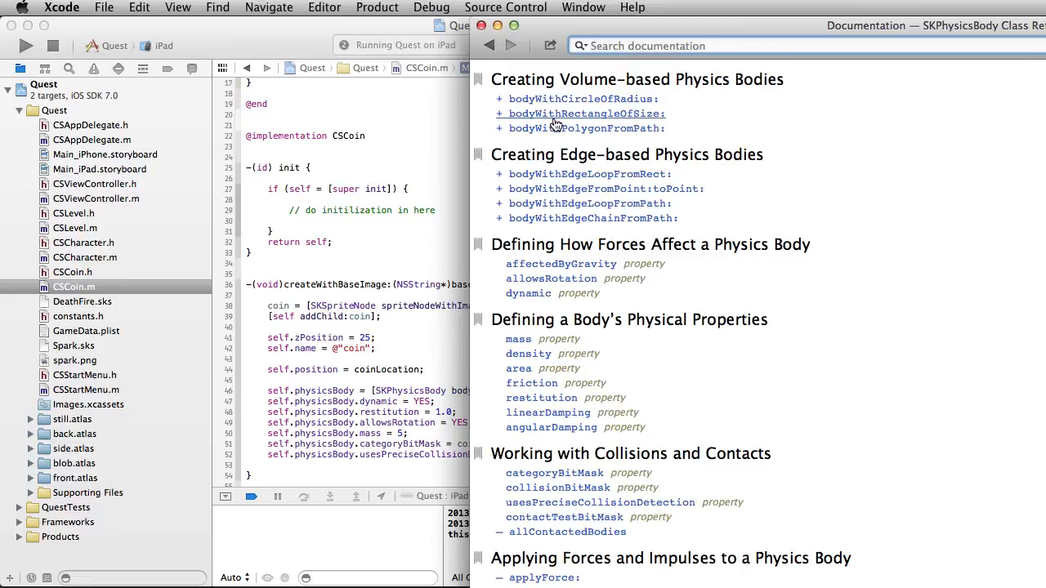
mouse_move(592, 189)
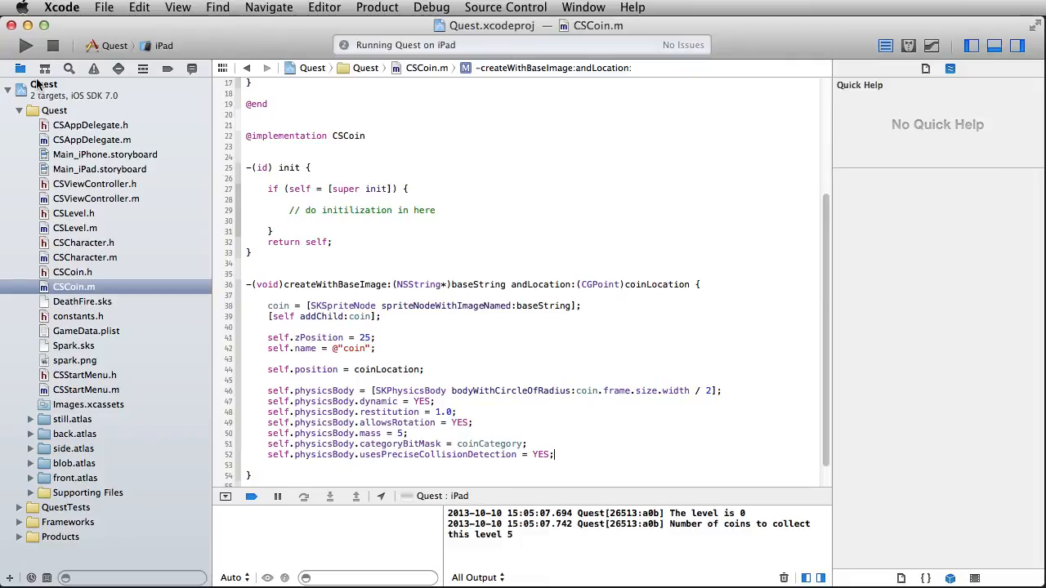
Step: Watch the coins move in the running Quest level, then return to the CSCoin.m implementation
click(73, 213)
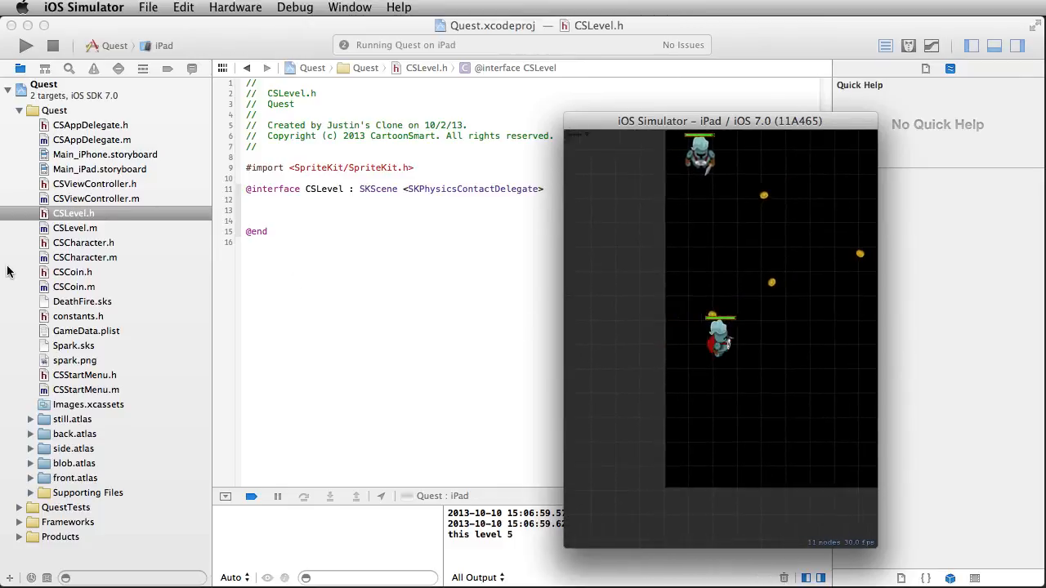
click(73, 287)
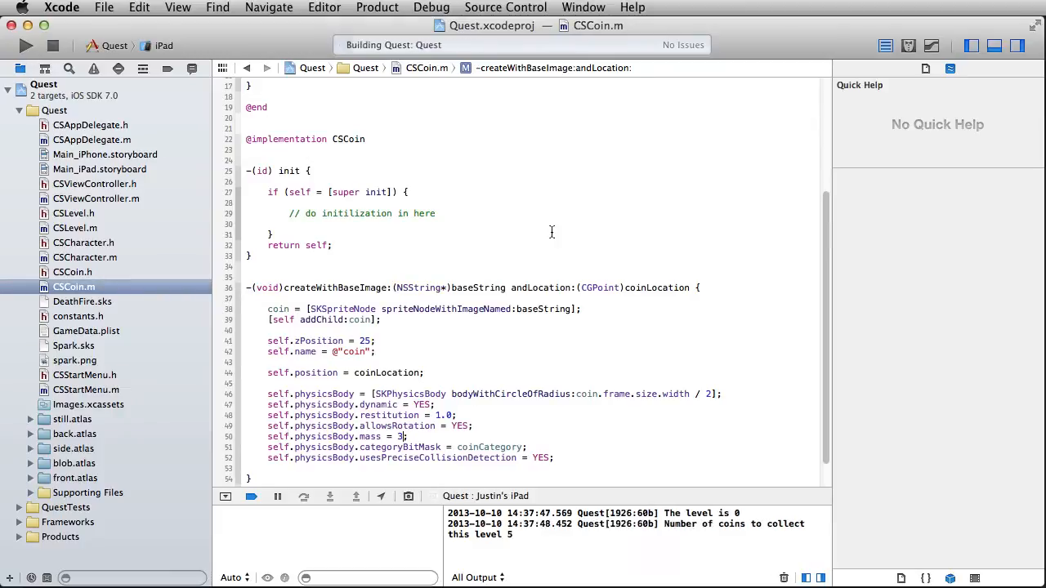
Step: Set self.physicsBody.mass to 1 in CSCoin.m and rebuild and relaunch Quest
click(24, 45)
text(1)
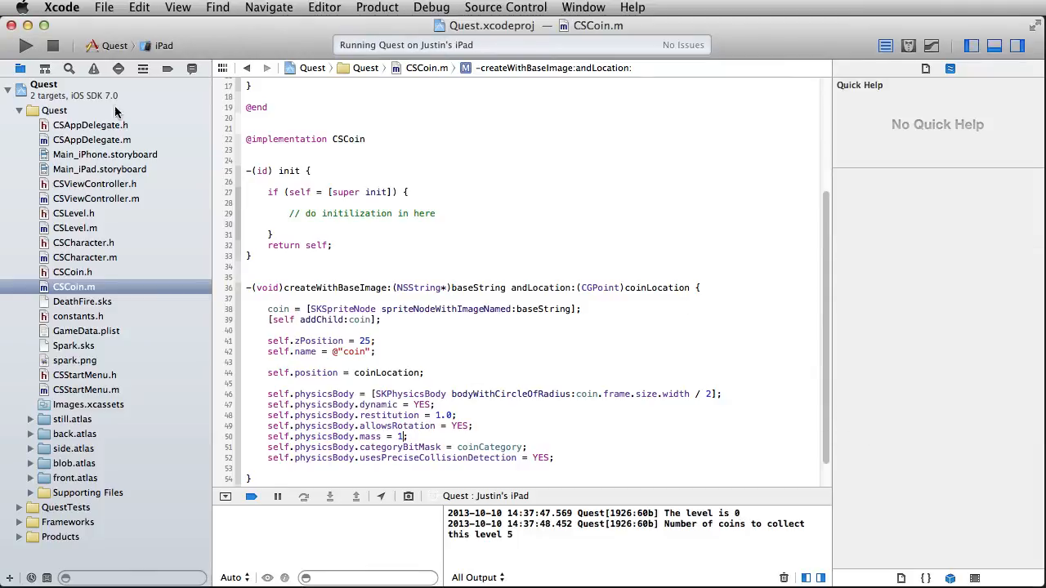
click(53, 45)
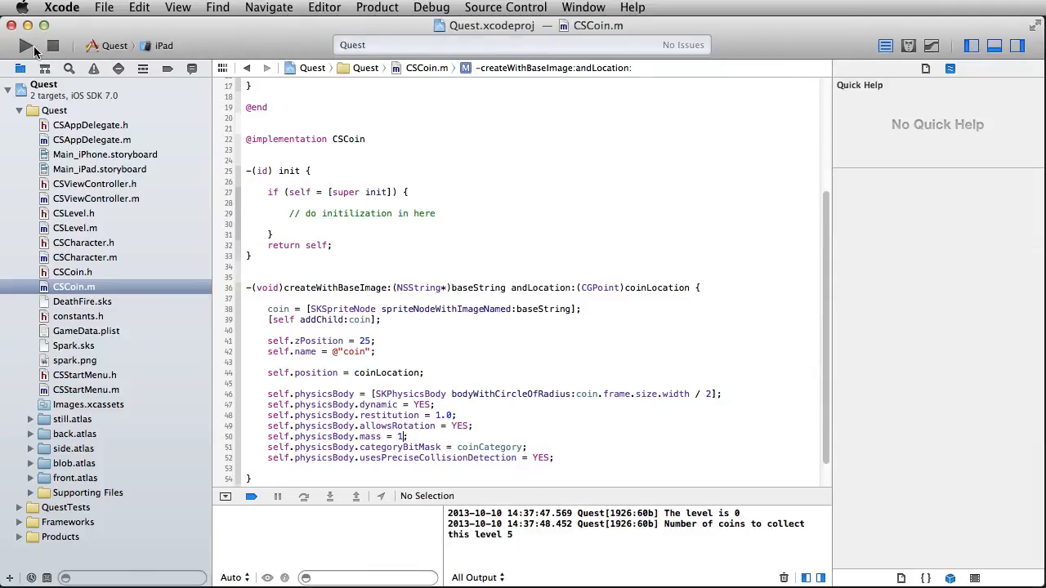
click(25, 45)
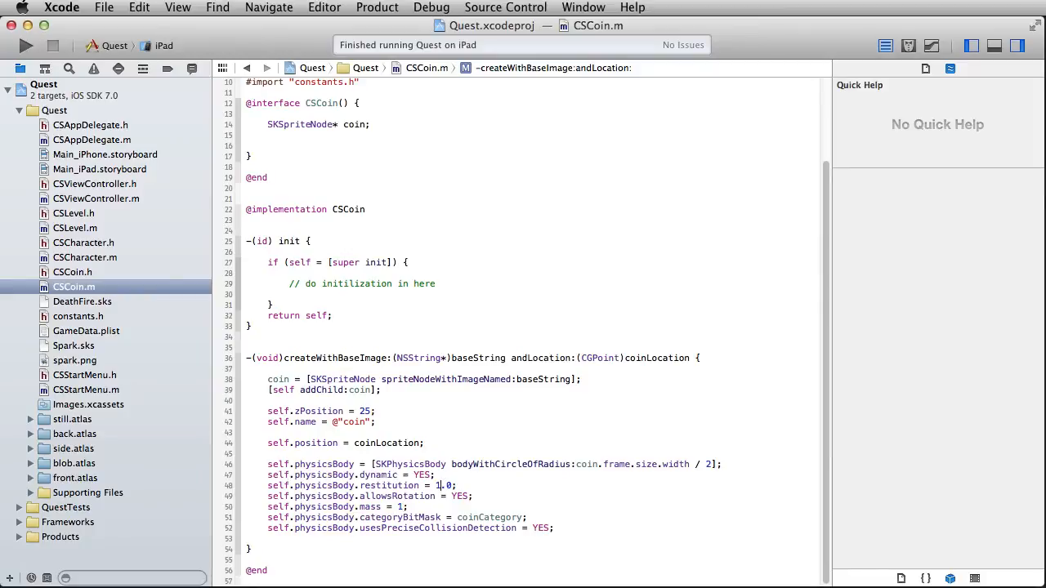
mouse_move(123, 46)
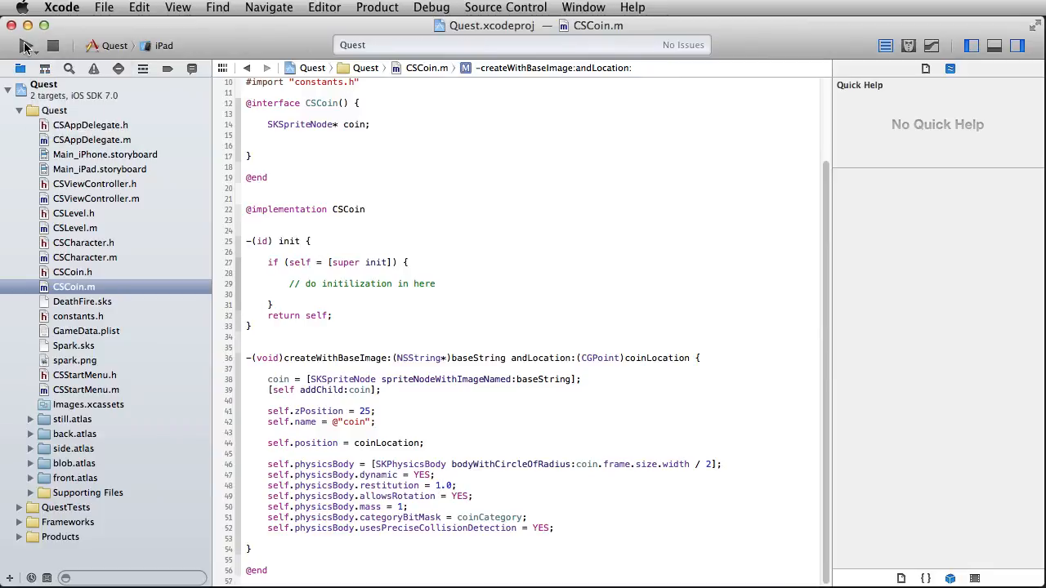
click(25, 45)
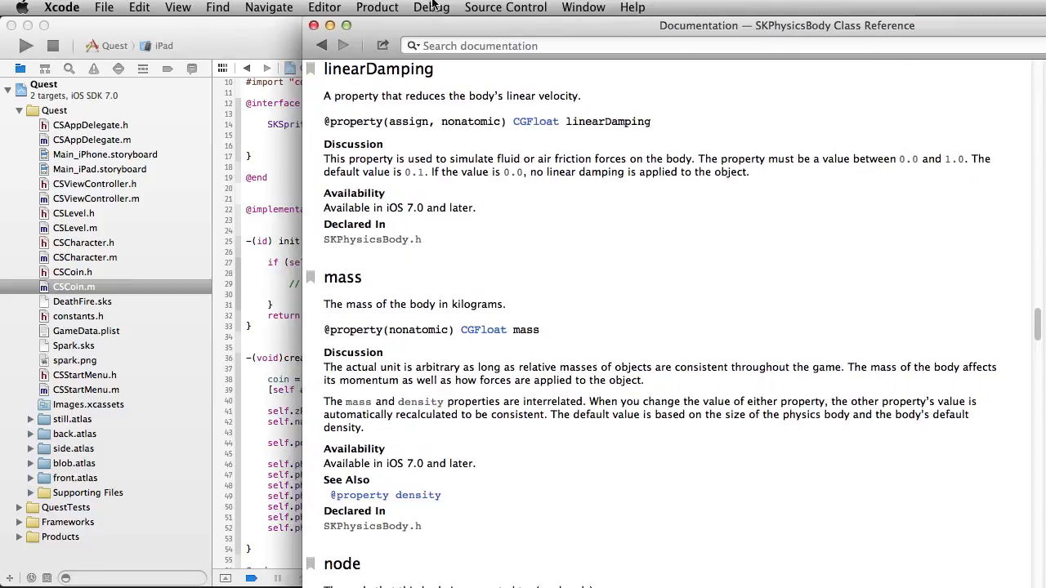
Step: Highlight the SKPhysicsBody mass/density discussion and density's default value of 1.0
click(25, 45)
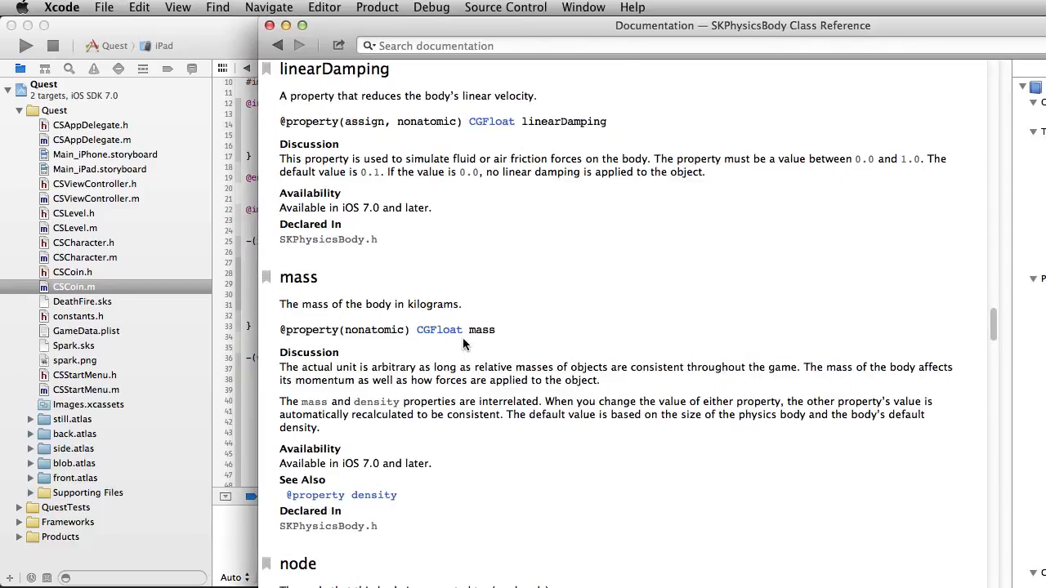
mouse_move(948, 432)
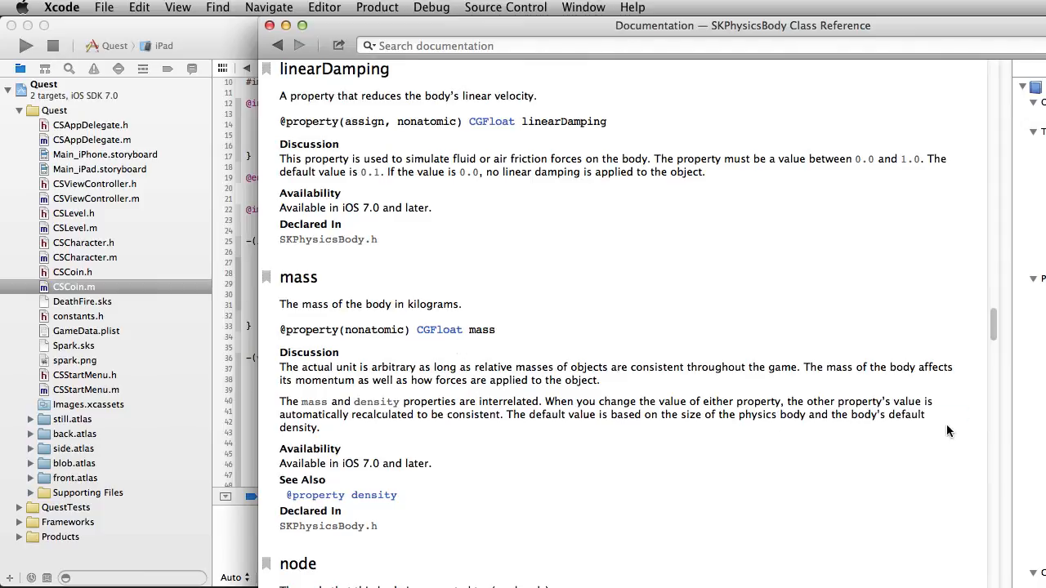
drag(280, 367, 320, 427)
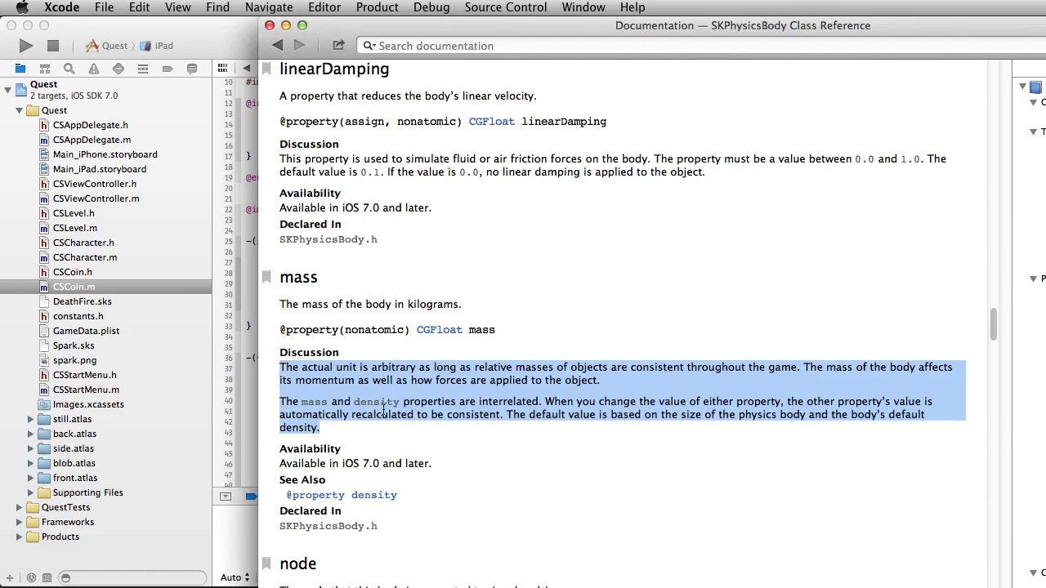
mouse_move(433, 422)
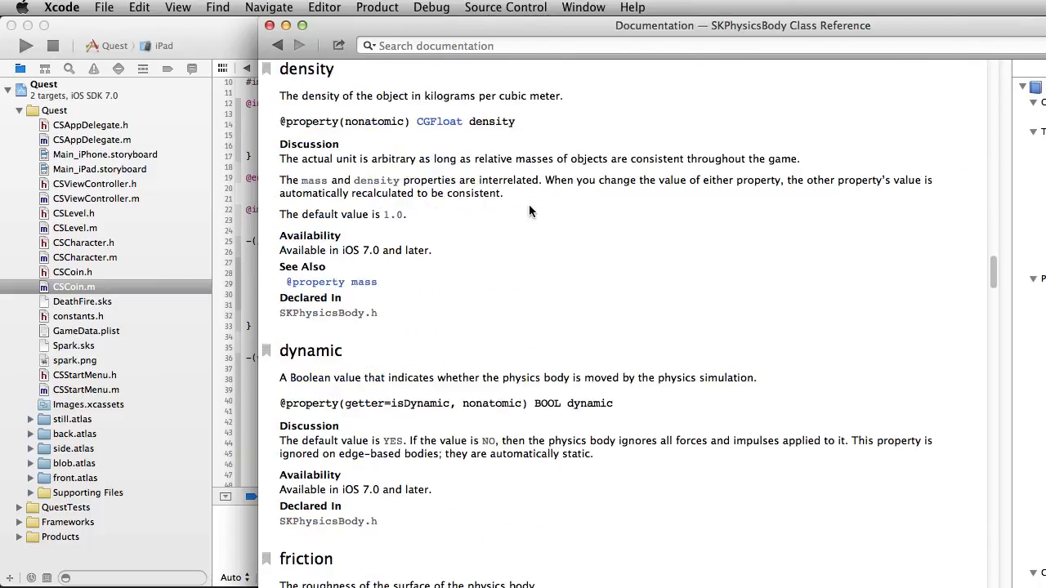
drag(304, 214, 406, 214)
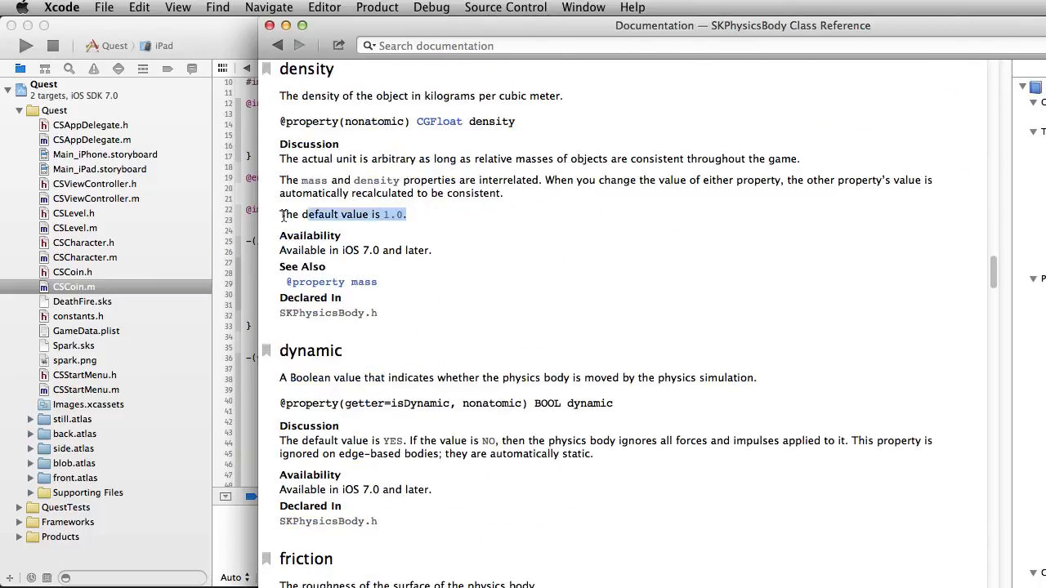